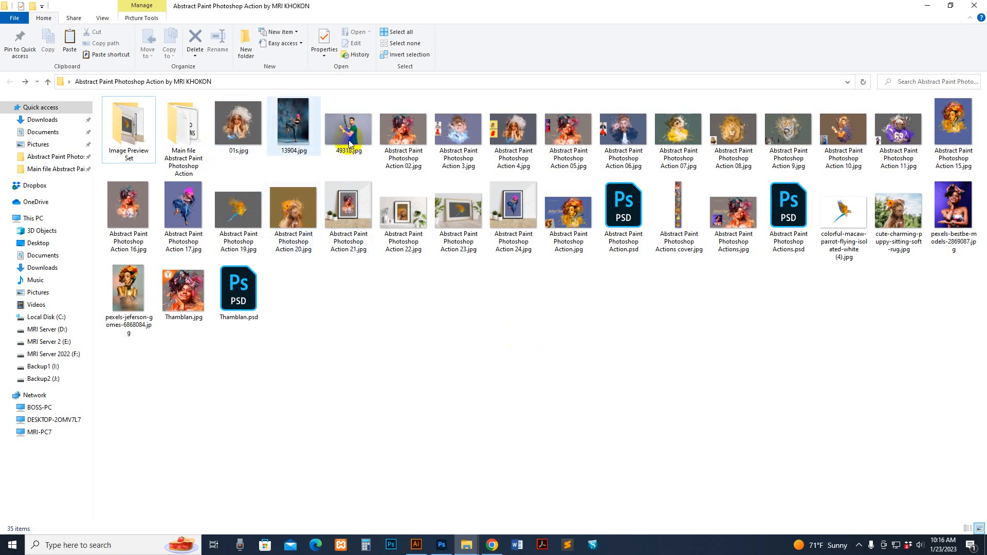
# Step: Browse through the Action 02 sample images one after another in the photo viewer
pyautogui.click(403, 133)
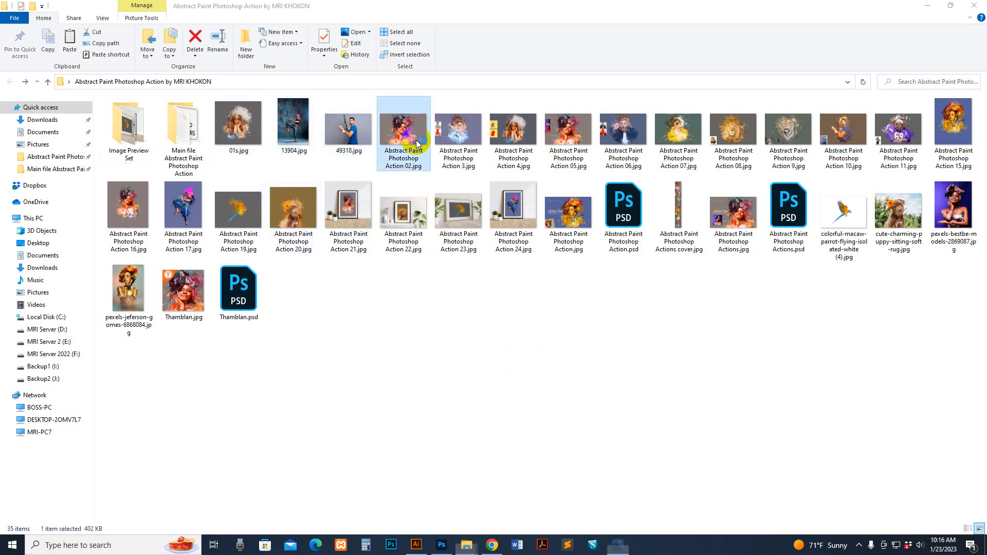
pyautogui.doubleClick(403, 130)
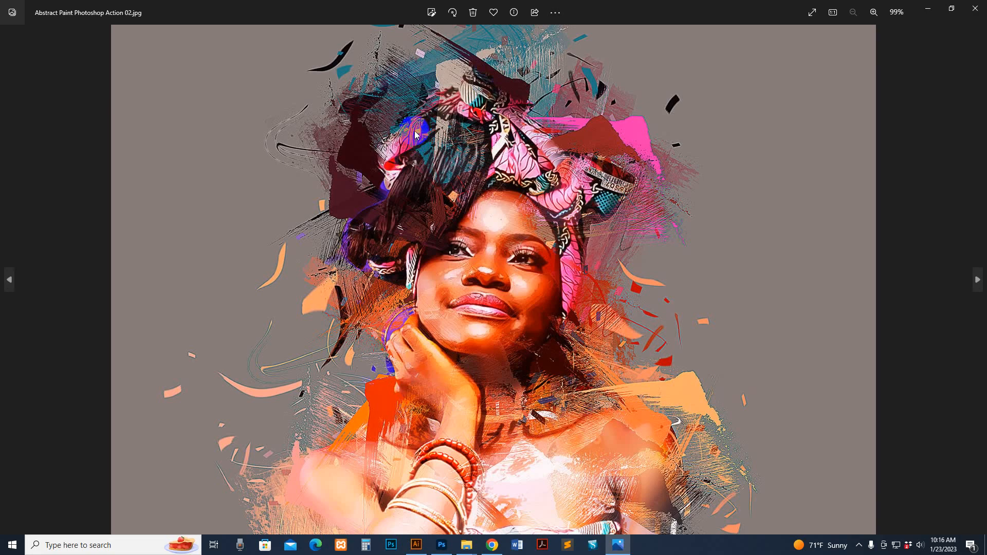
pyautogui.click(978, 280)
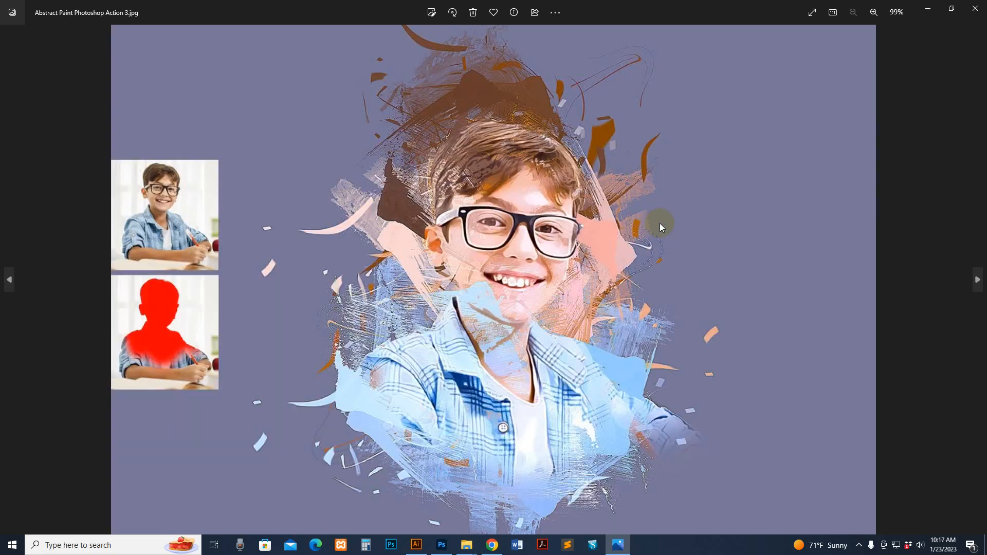
pyautogui.click(977, 280)
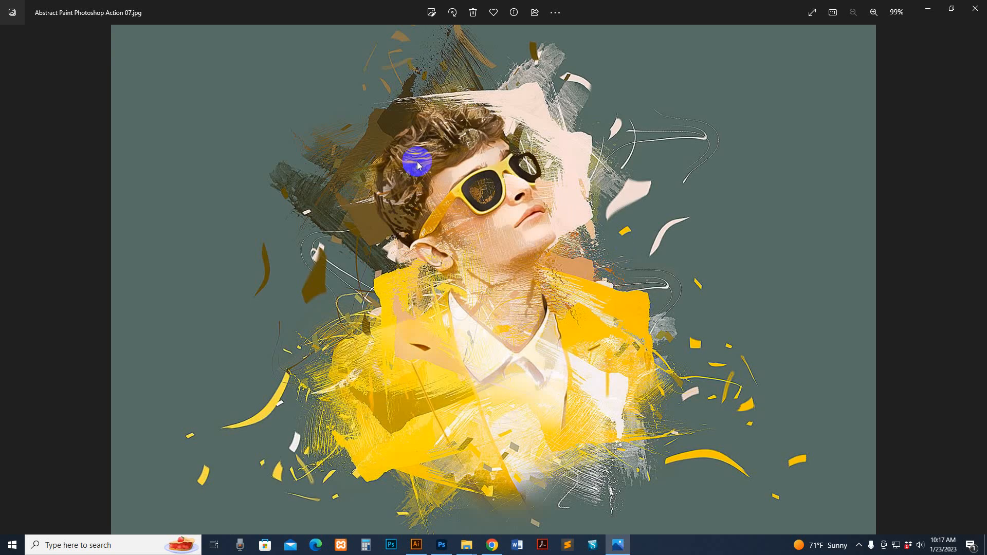
pyautogui.press('Right')
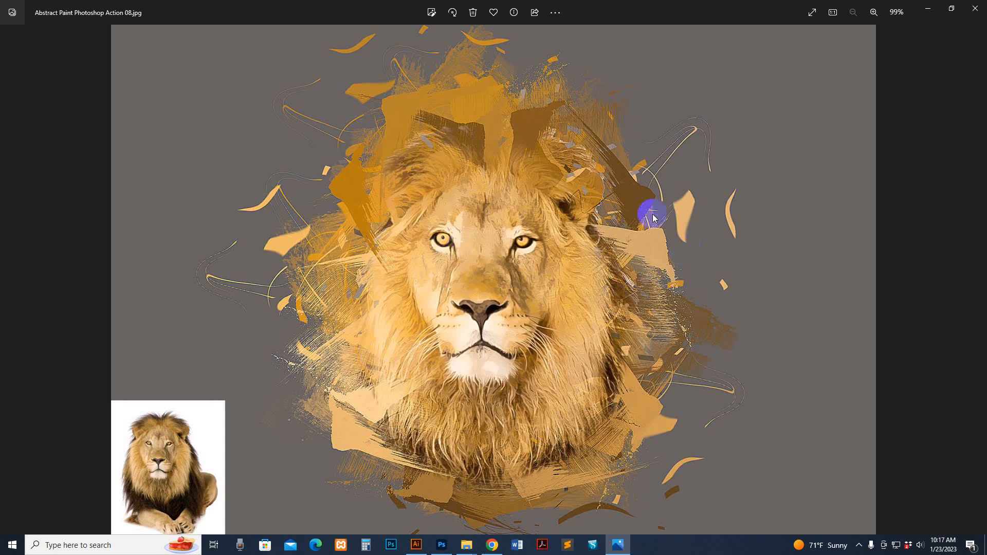
pyautogui.moveTo(680, 301)
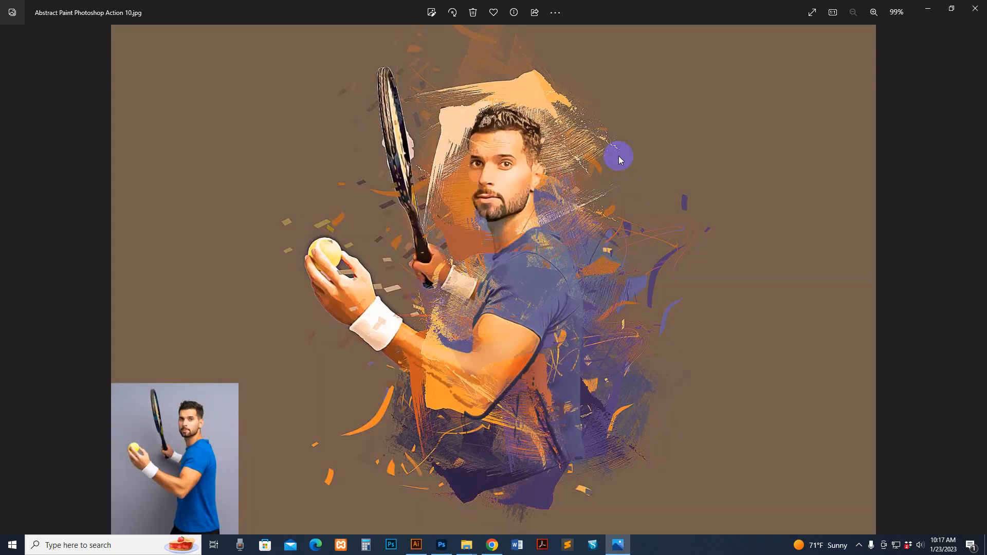
pyautogui.press('Right')
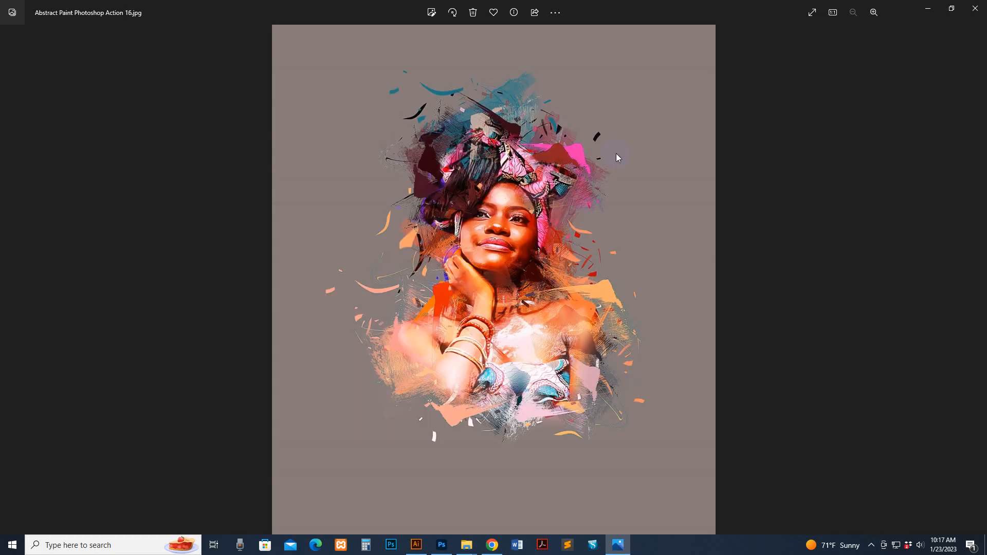
pyautogui.press('Right')
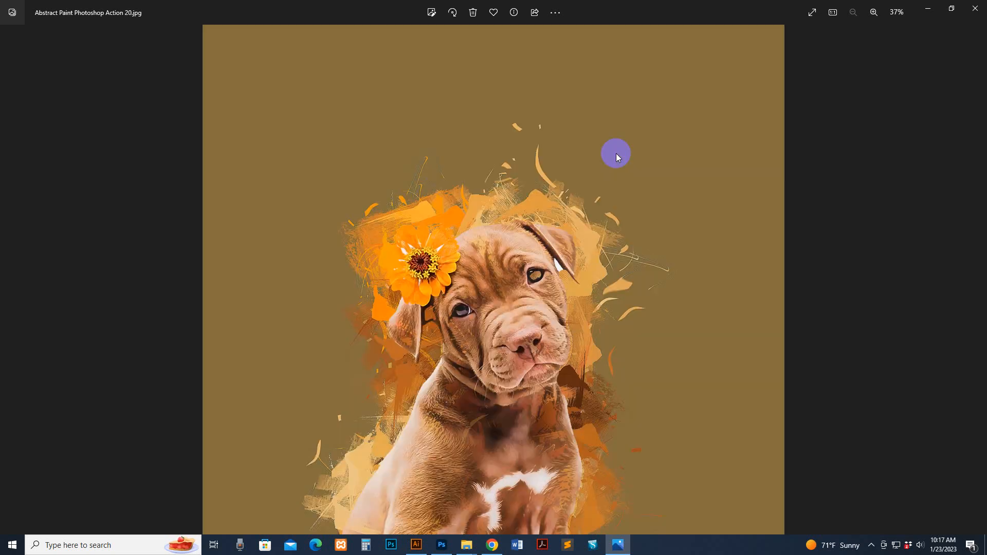
pyautogui.press('Right')
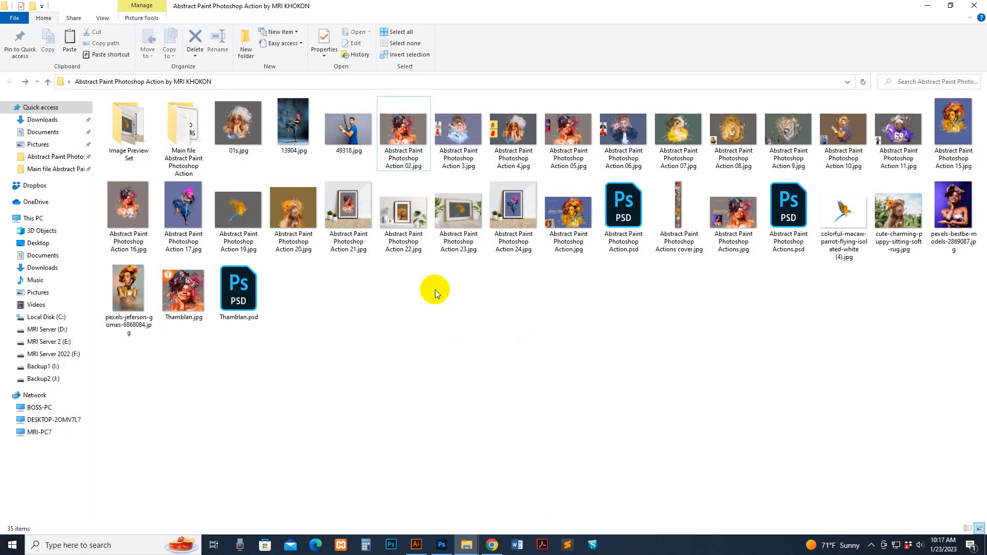
# Step: Open the main file folder, read through the usage help text file in Notepad, then close it
pyautogui.click(183, 125)
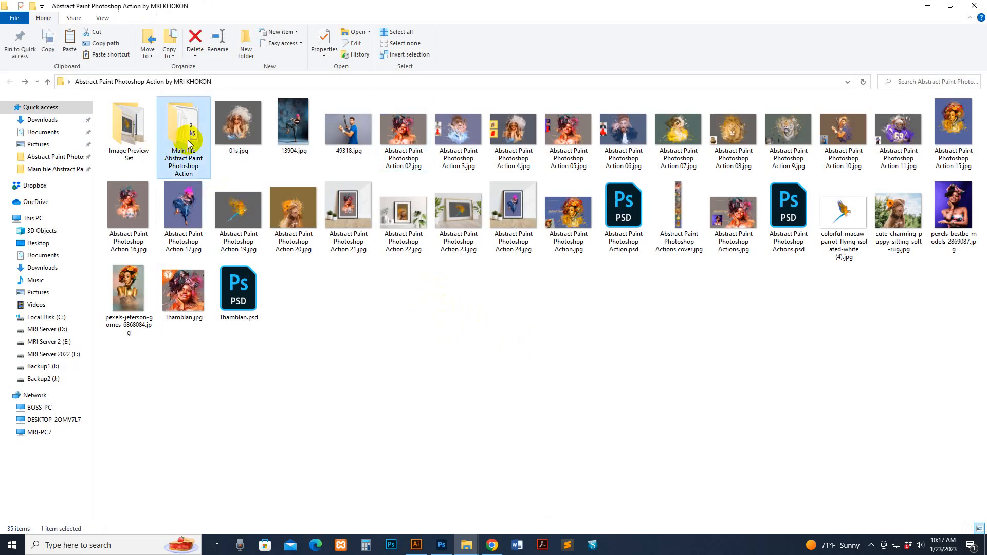
pyautogui.doubleClick(183, 133)
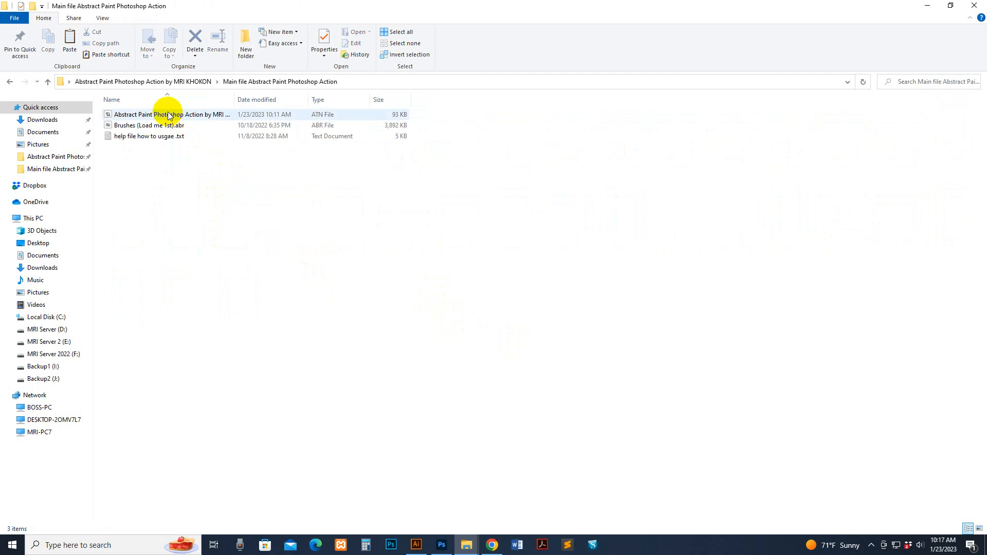
pyautogui.click(170, 114)
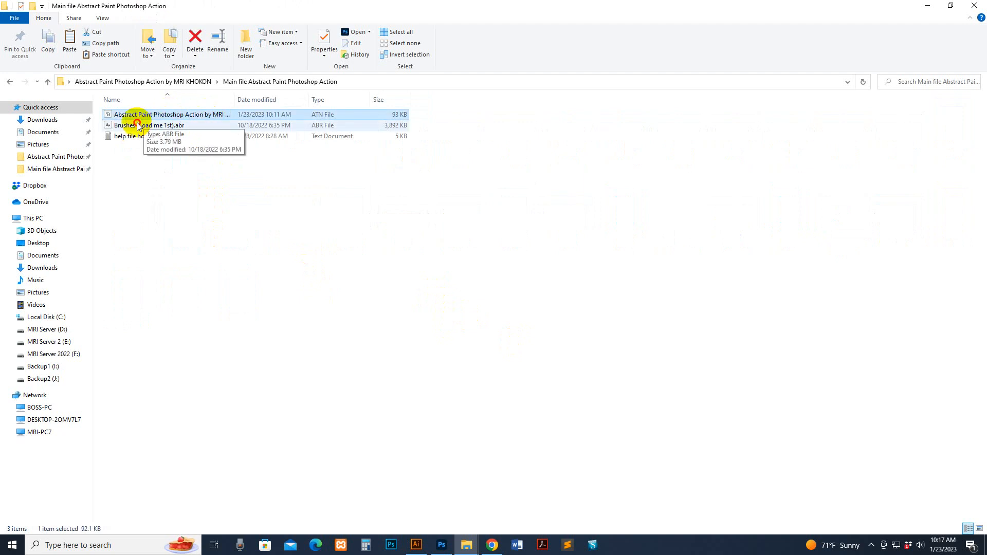
pyautogui.doubleClick(149, 135)
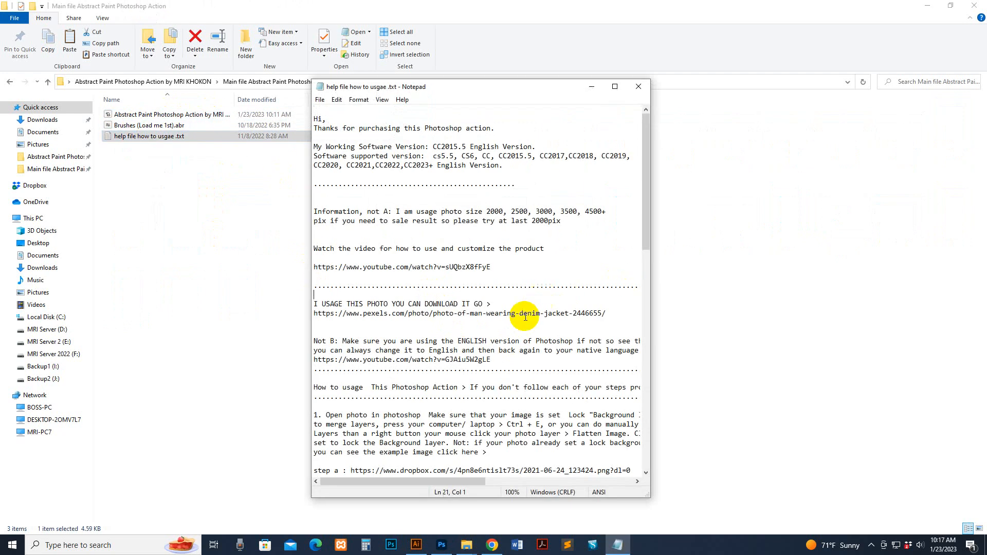
pyautogui.scroll(-3)
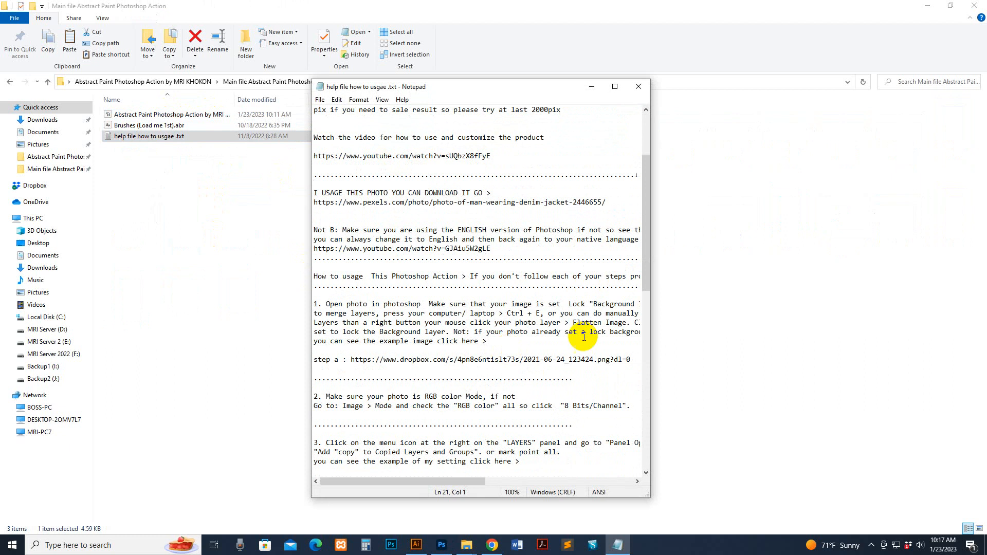
pyautogui.scroll(-3)
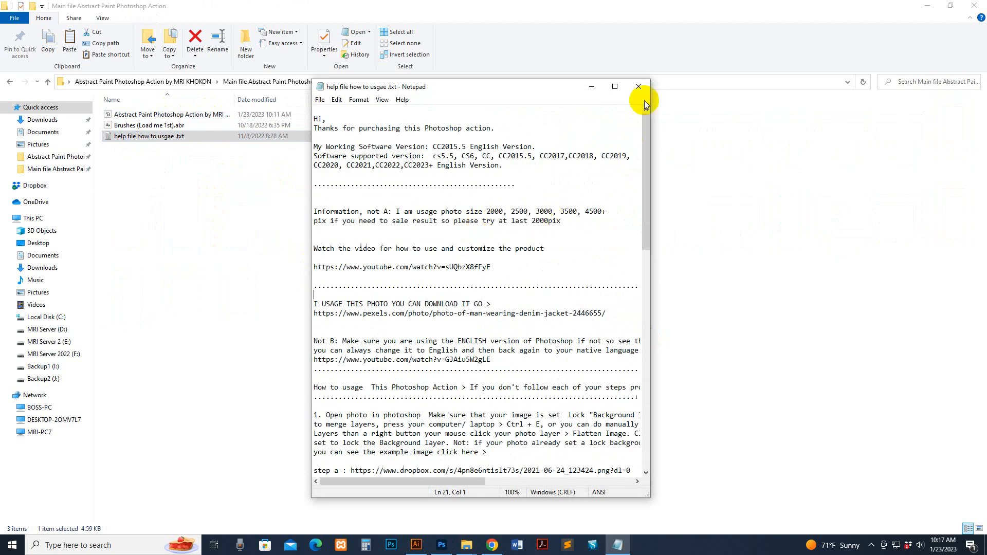
pyautogui.click(639, 86)
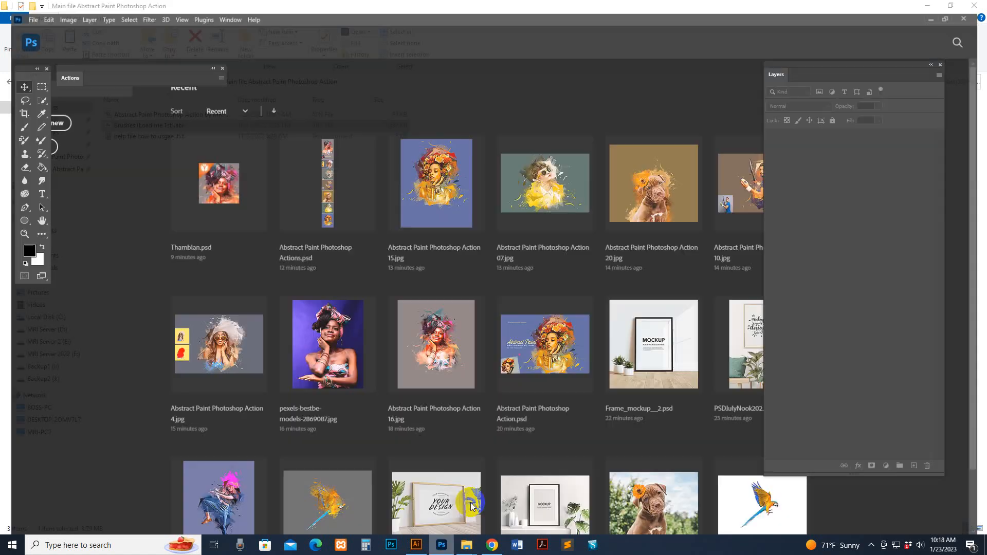
# Step: Import the 'Brushes (Load me 1st).abr' brush set from the abstract paint action folder
pyautogui.click(223, 6)
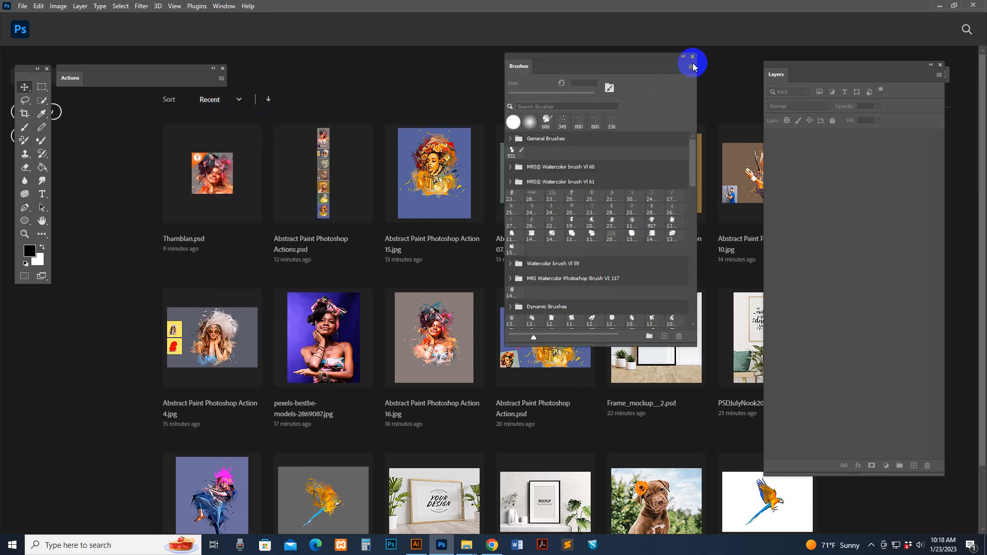
pyautogui.moveTo(422, 183)
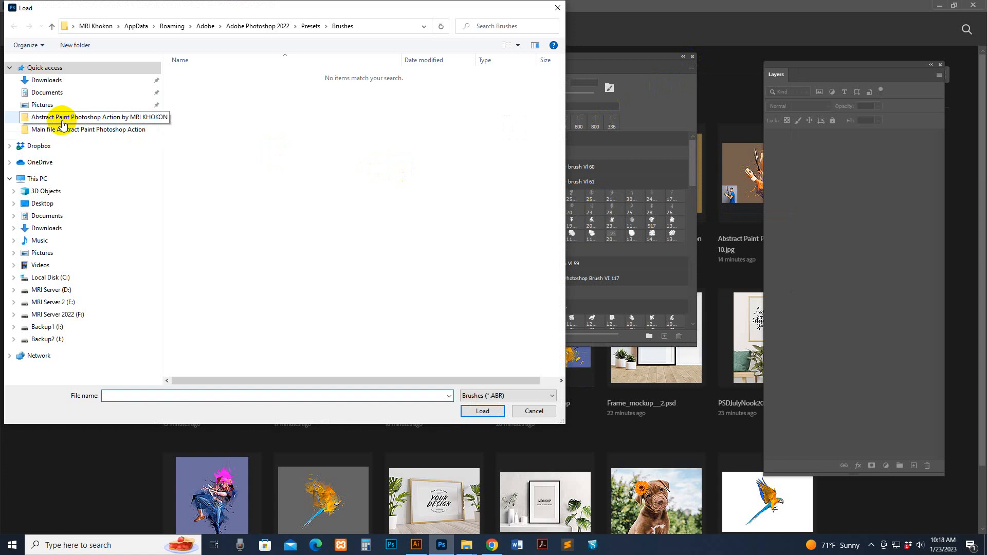
pyautogui.doubleClick(99, 117)
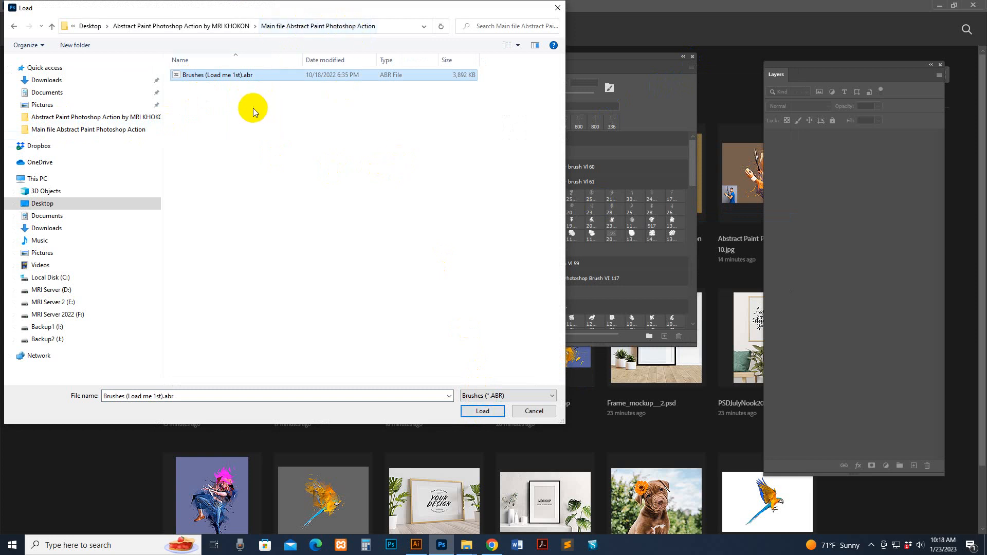
pyautogui.click(481, 411)
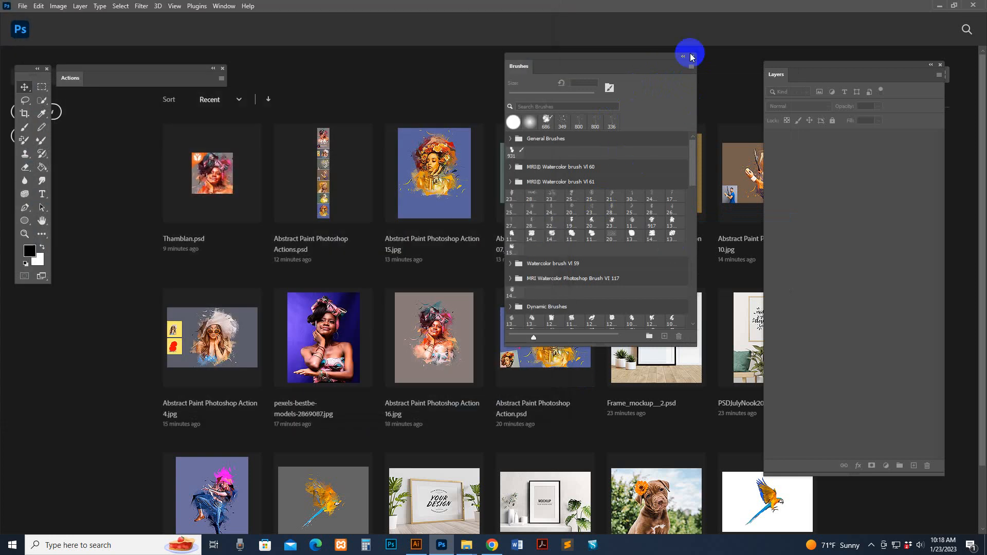
pyautogui.click(690, 52)
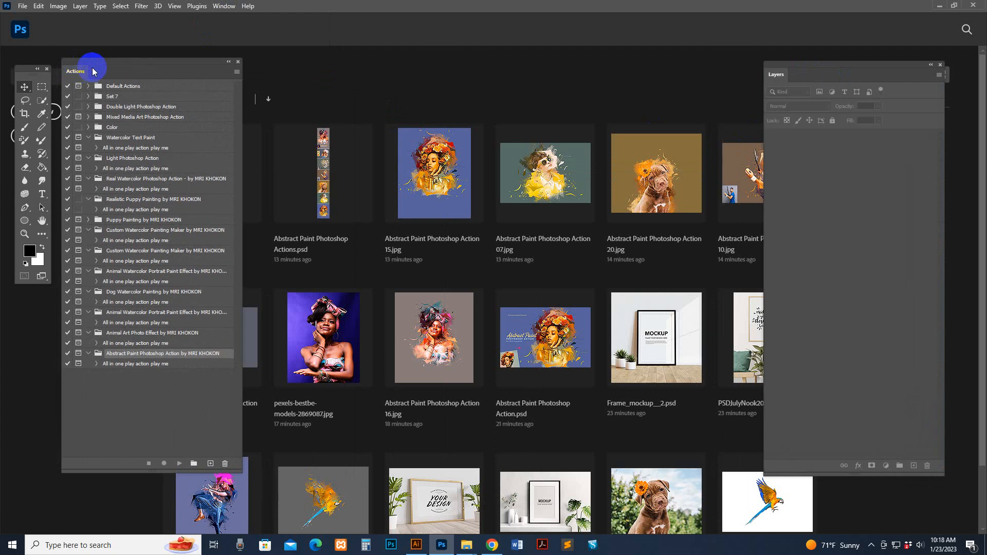
# Step: Load the Abstract Paint .atn action file into the Actions panel via Load Actions
pyautogui.click(236, 71)
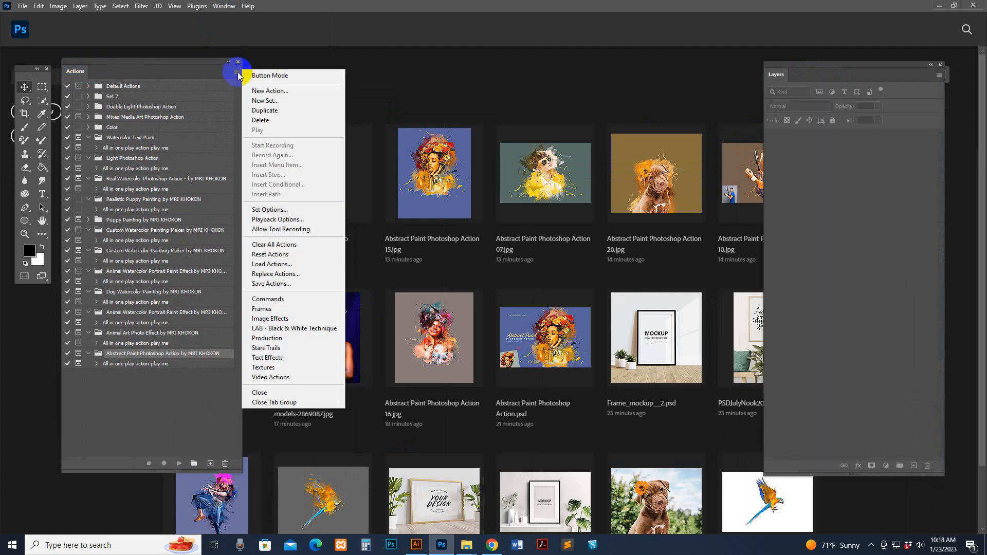
pyautogui.moveTo(273, 264)
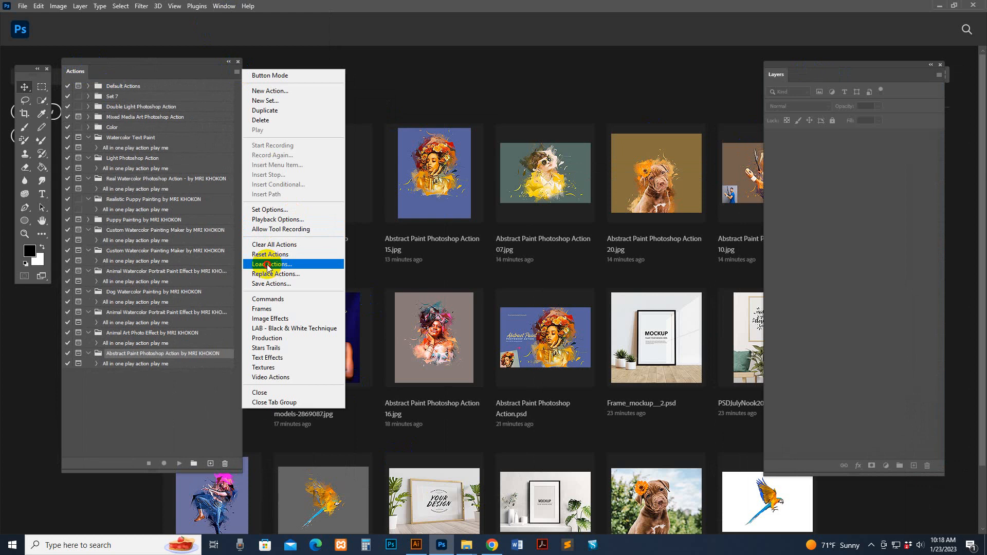
pyautogui.click(272, 264)
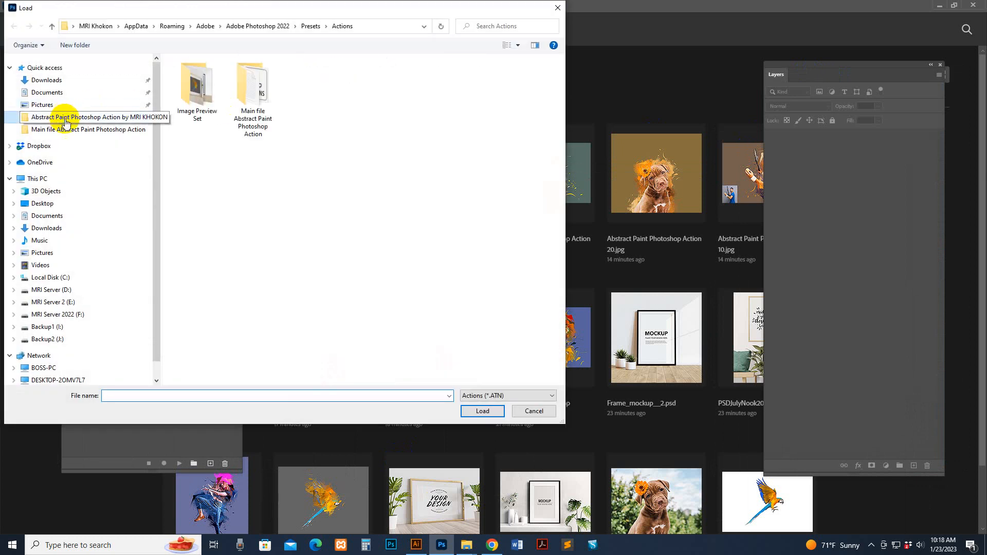
pyautogui.doubleClick(253, 85)
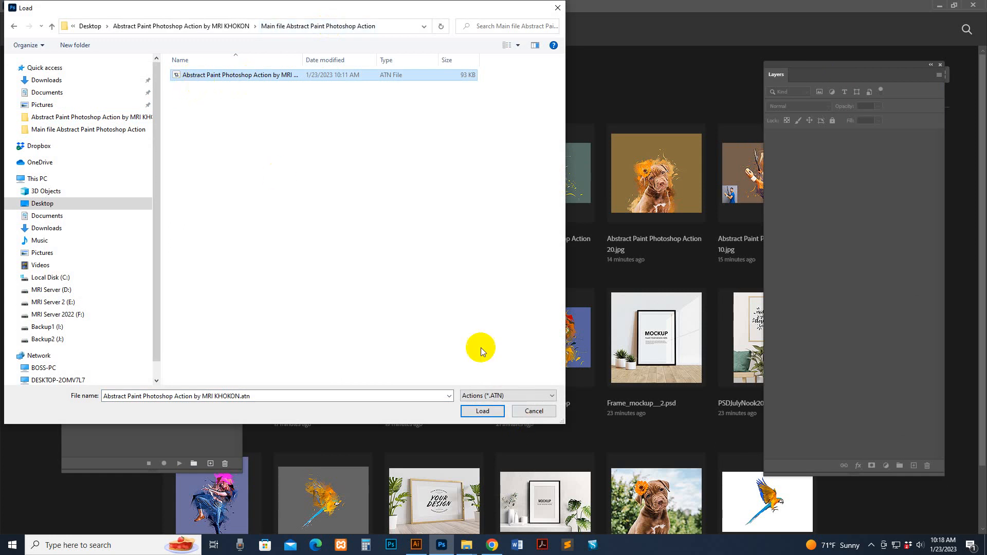
pyautogui.click(482, 411)
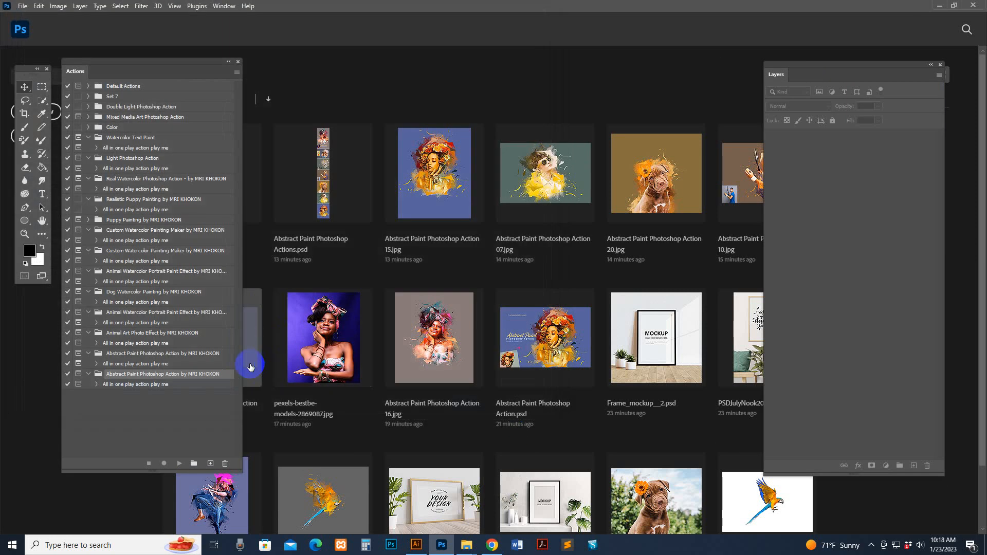
pyautogui.moveTo(241, 465)
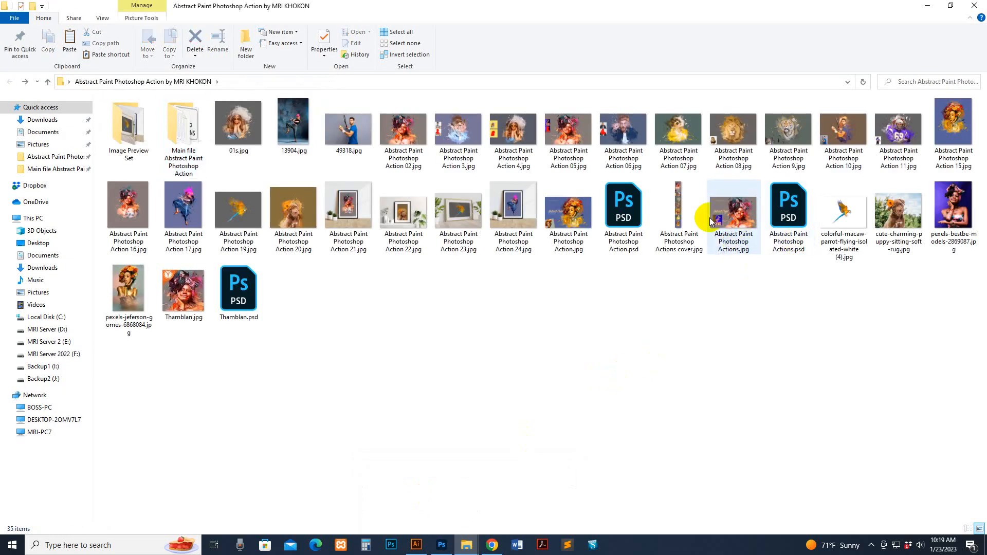
# Step: Open the woman's portrait photo and crop outward to add white margin around it
pyautogui.click(953, 207)
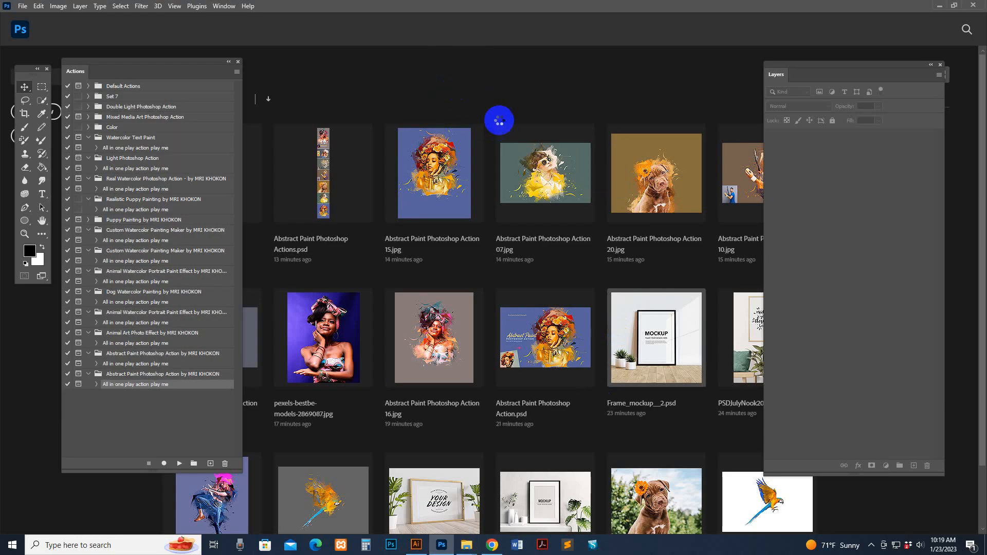
pyautogui.doubleClick(322, 338)
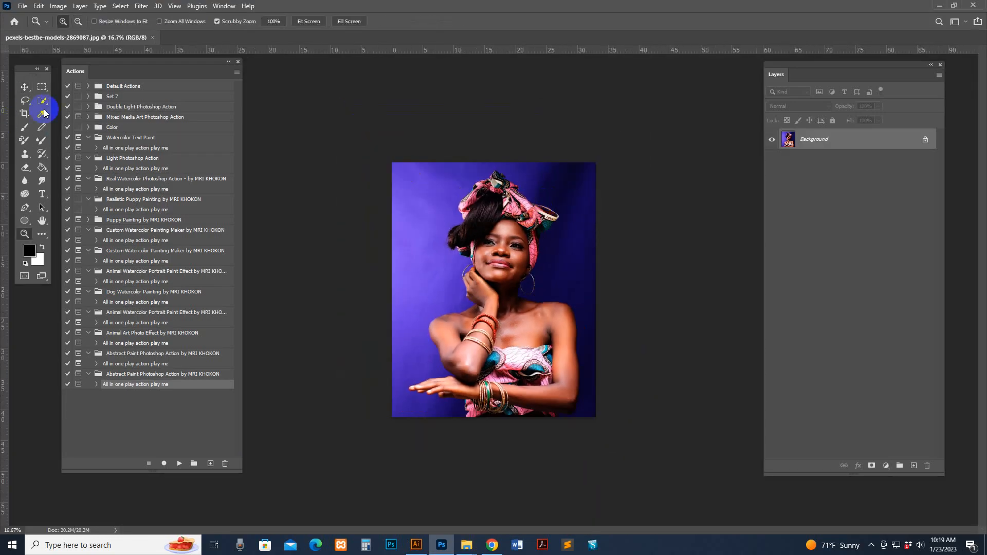
pyautogui.click(24, 114)
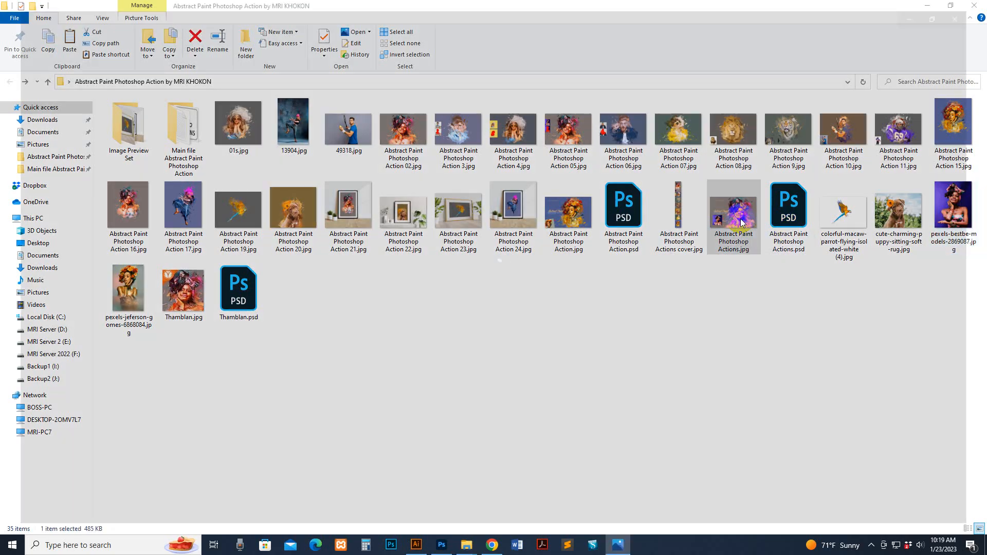
pyautogui.doubleClick(733, 211)
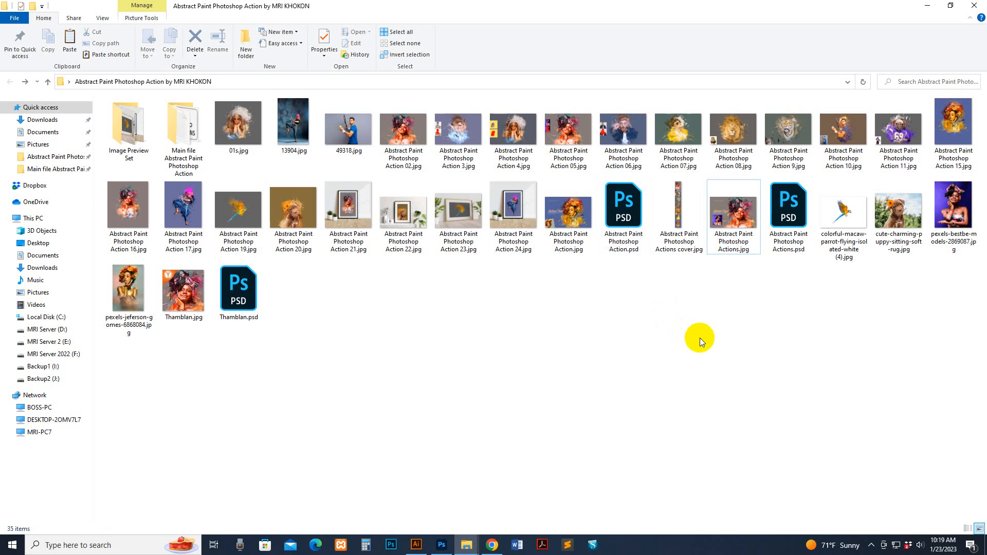
pyautogui.moveTo(427, 545)
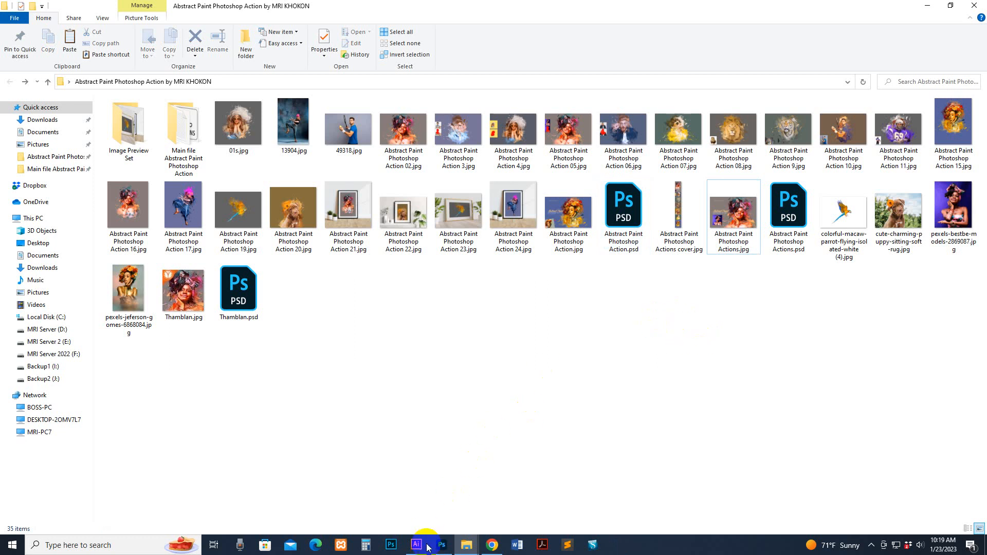
pyautogui.doubleClick(127, 209)
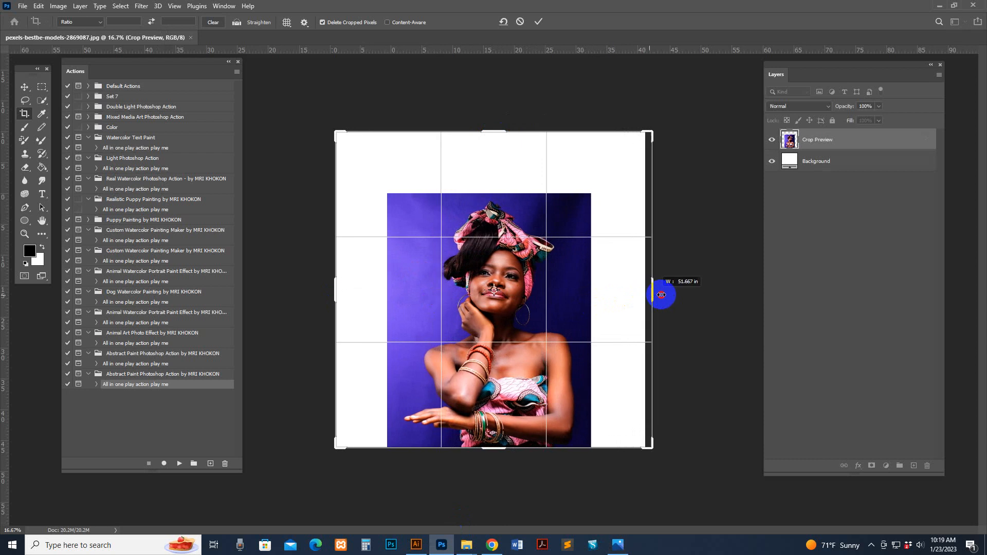
pyautogui.moveTo(661, 294); pyautogui.dragTo(658, 288)
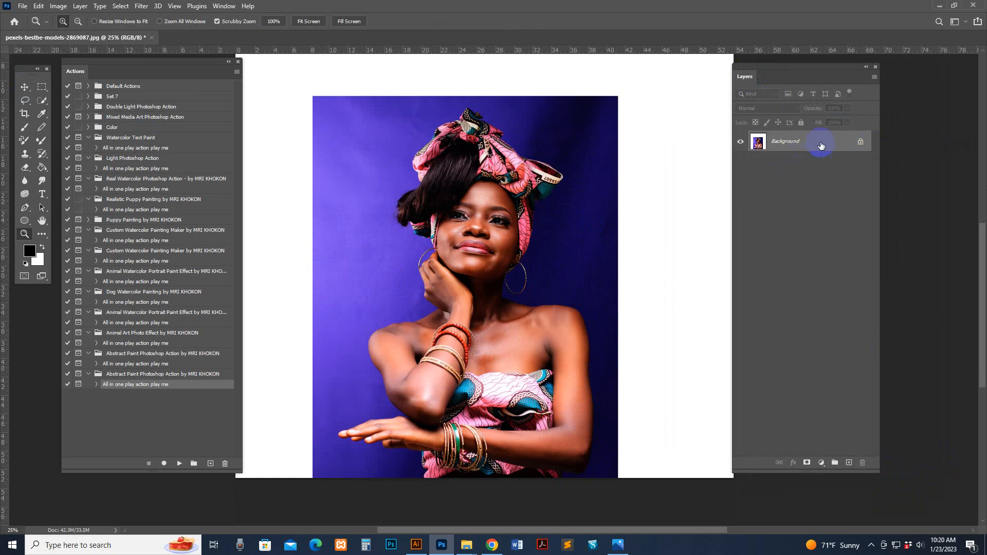
# Step: Unlock the background layer and tick Add "copy" to Copied Layers and Groups in Panel Options
pyautogui.doubleClick(785, 141)
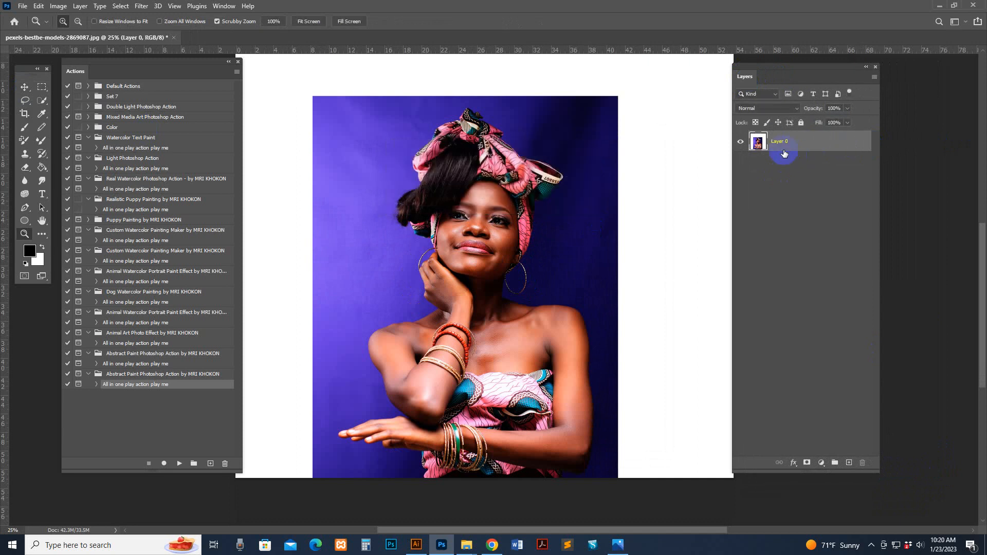
pyautogui.moveTo(814, 141)
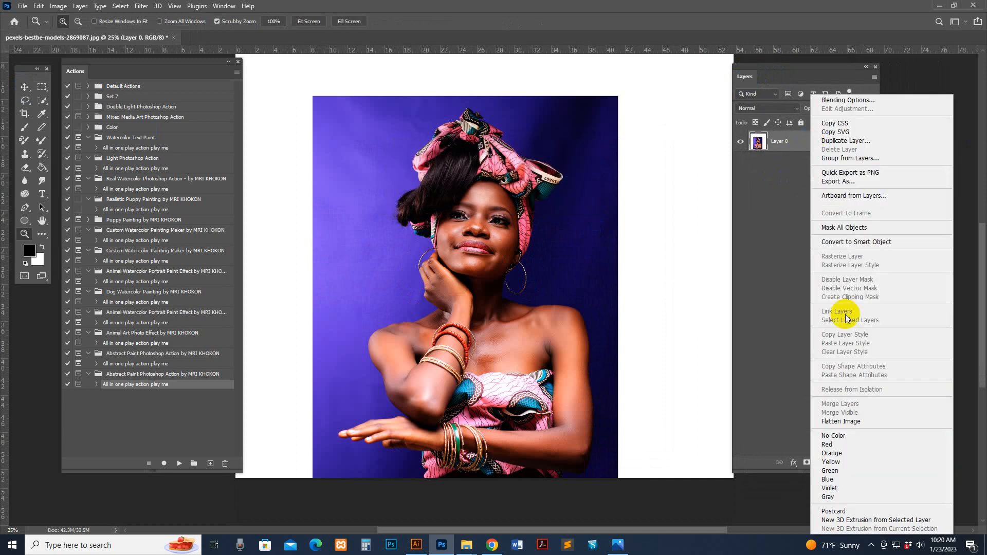
pyautogui.click(840, 422)
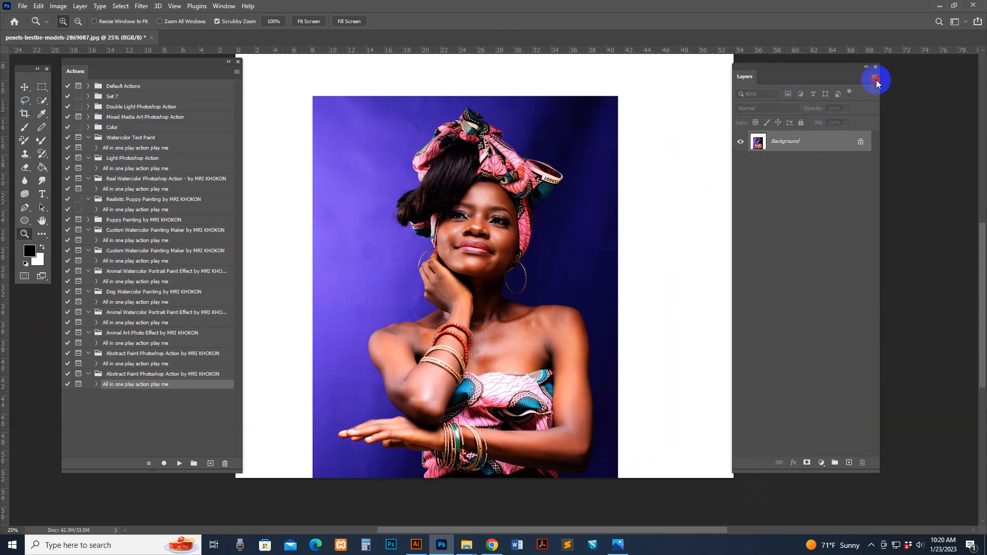
pyautogui.click(874, 79)
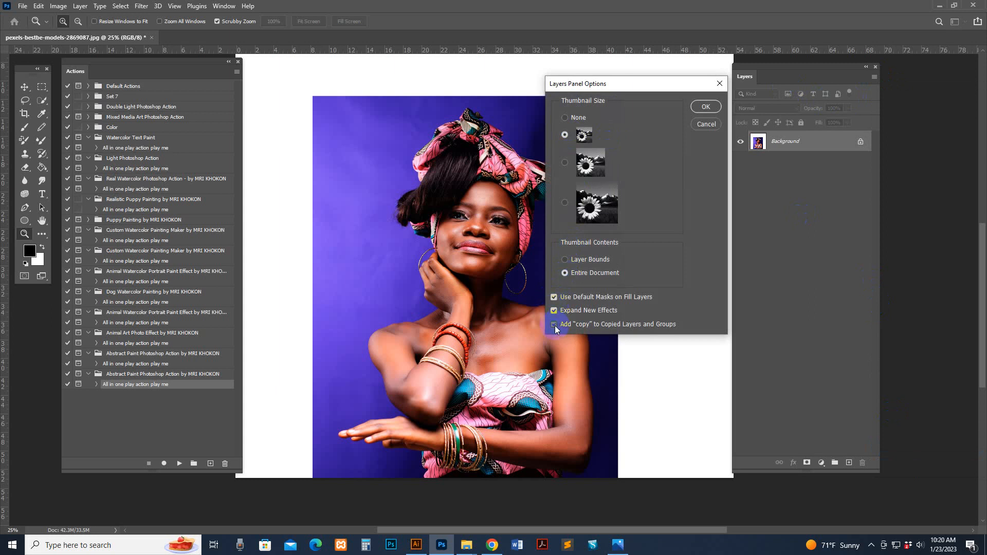
pyautogui.click(553, 324)
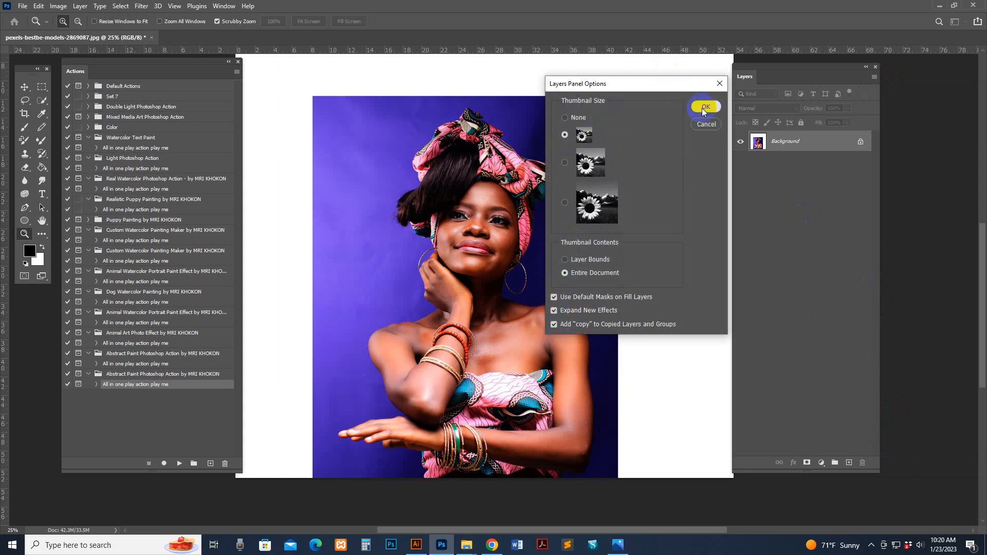
# Step: Confirm the panel options, check the image mode, and switch to the Quick Selection tool
pyautogui.click(705, 106)
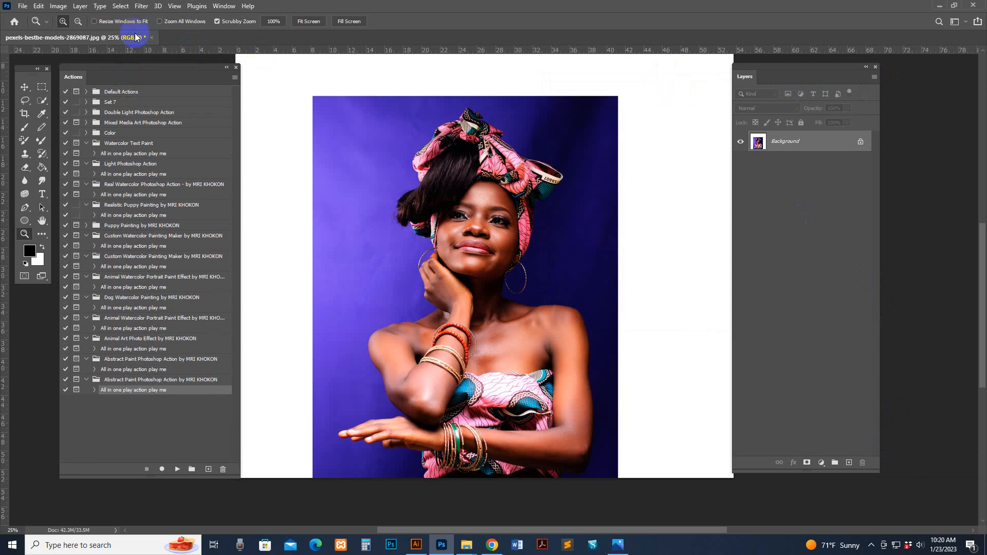
pyautogui.click(58, 6)
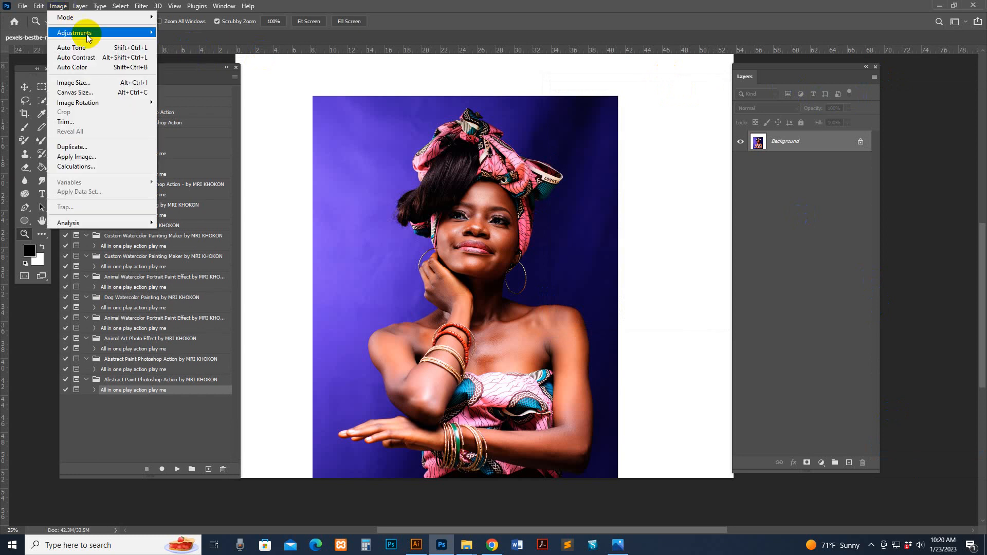
pyautogui.click(65, 18)
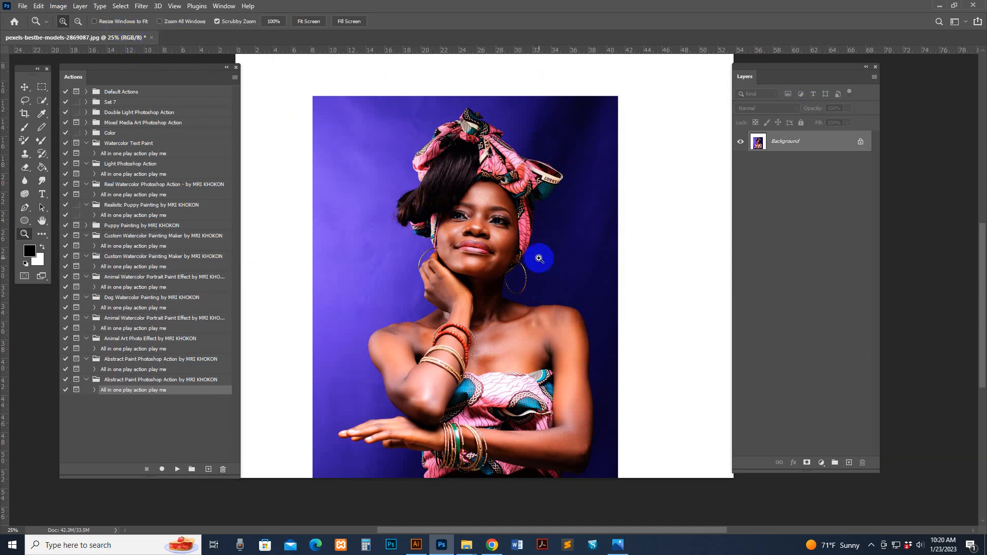
pyautogui.moveTo(445, 150)
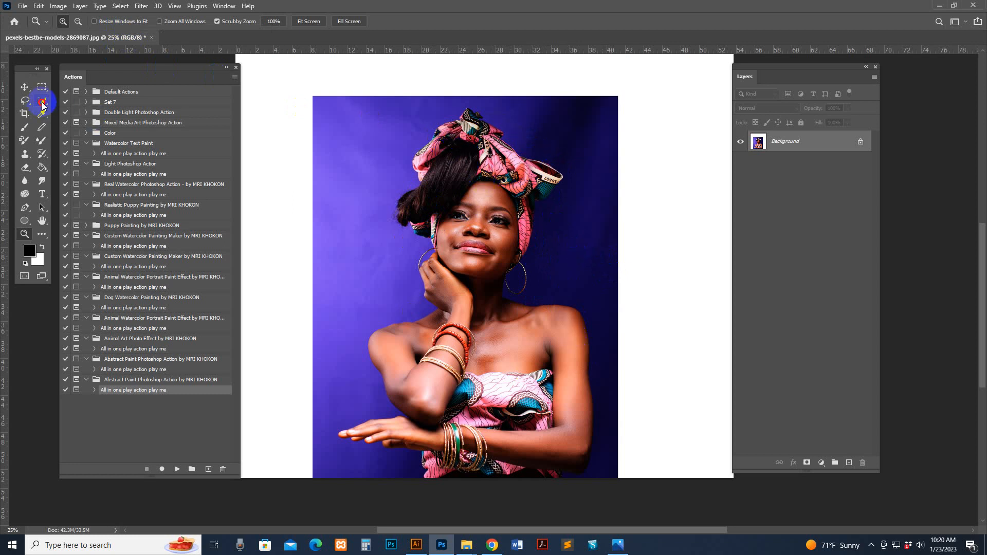
pyautogui.click(41, 100)
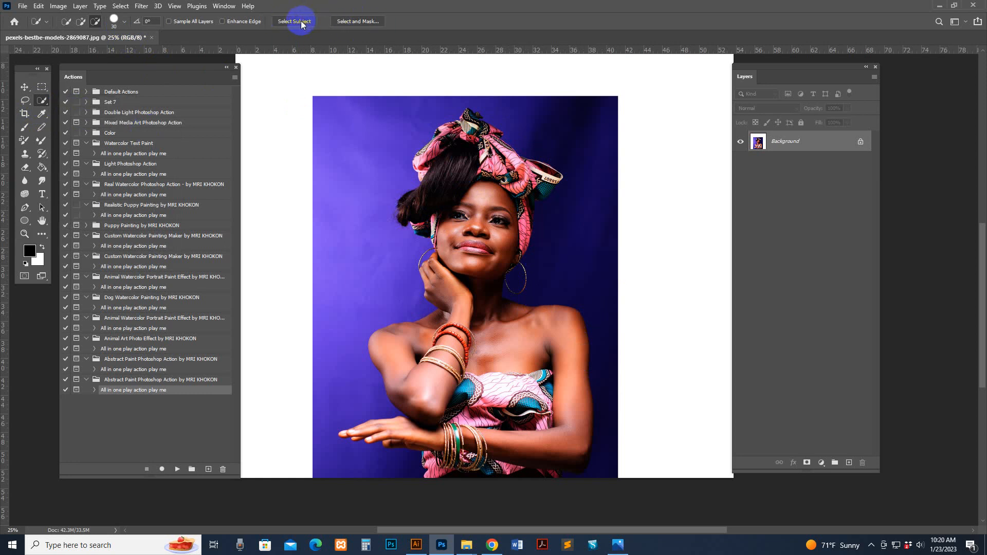
# Step: Select the woman with Select Subject, add the missed headwrap spot, and add a new layer
pyautogui.click(294, 21)
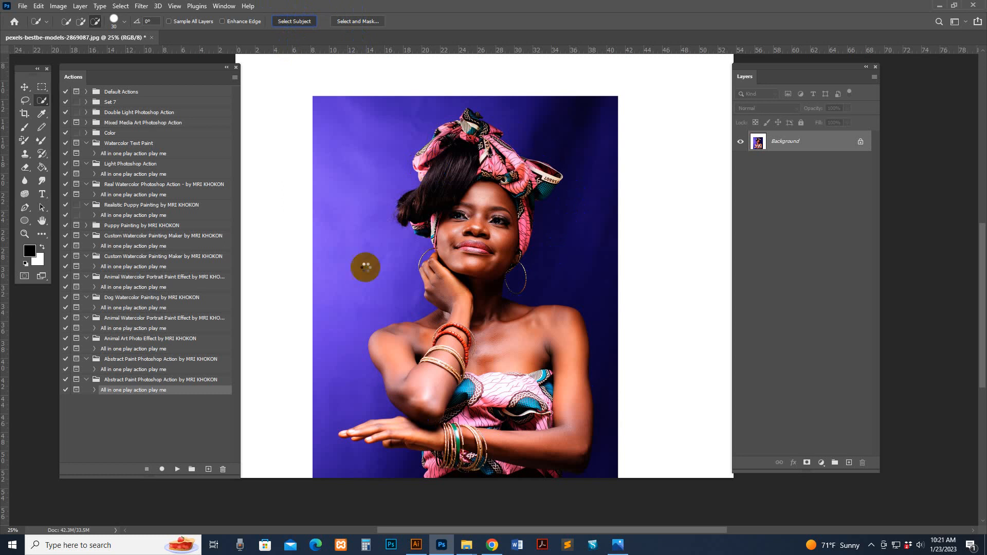
pyautogui.moveTo(558, 238)
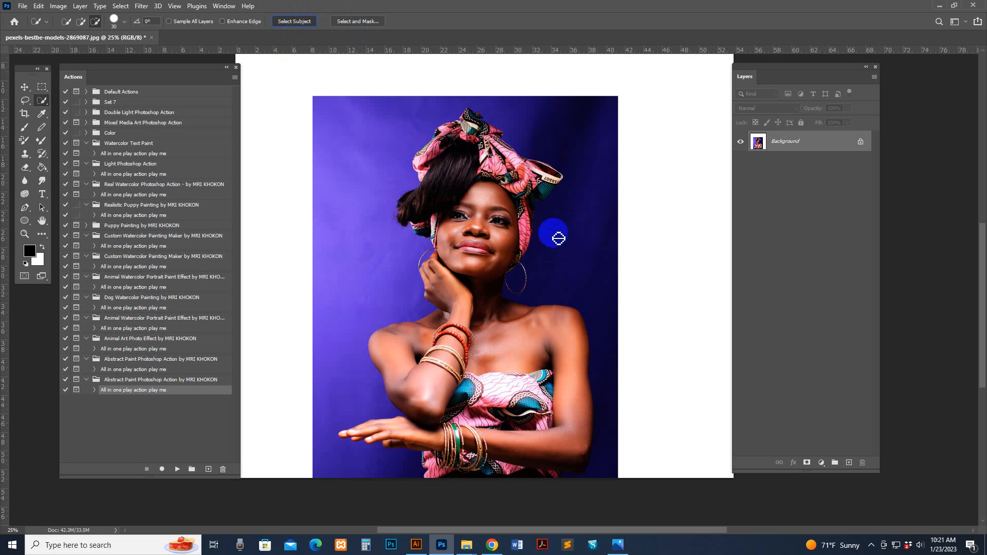
pyautogui.click(294, 20)
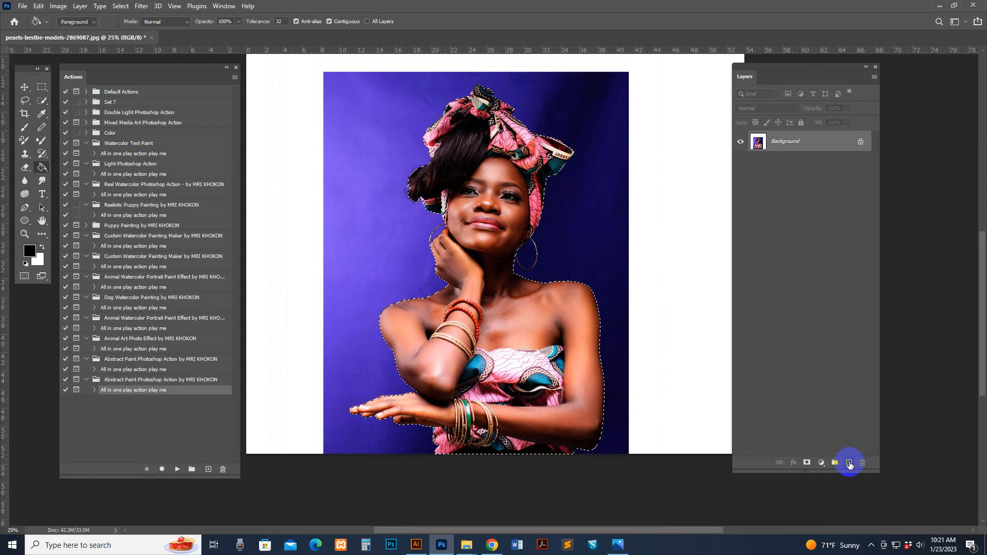
pyautogui.click(848, 463)
pyautogui.write('brush')
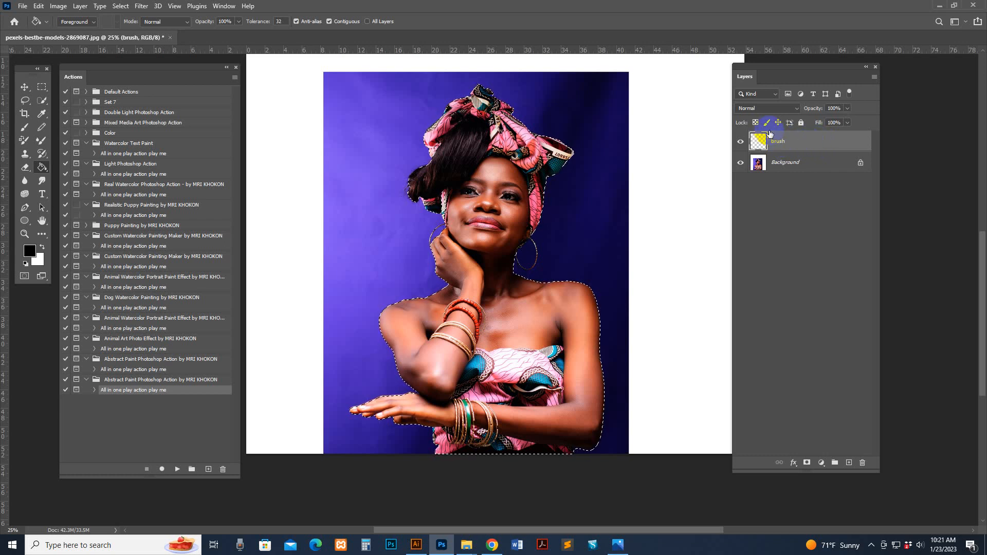
# Step: Name the layer brush, set a red foreground colour, pick the Brush tool and show the brush layer
pyautogui.click(536, 234)
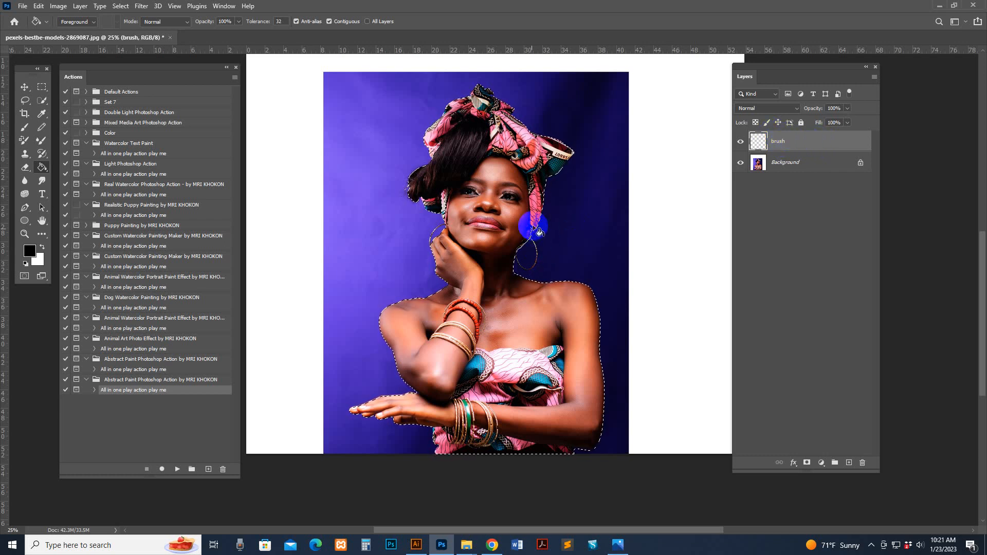
pyautogui.click(29, 250)
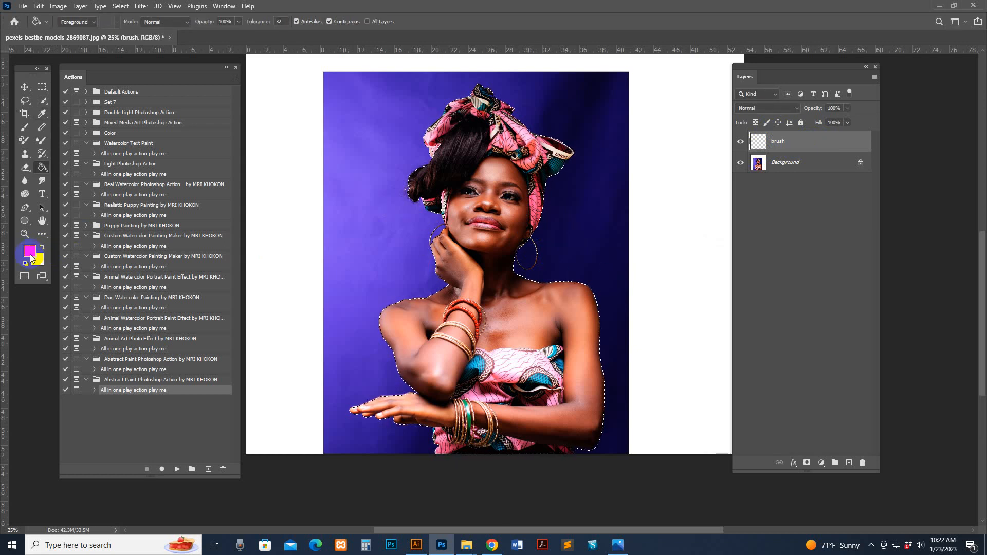
pyautogui.click(29, 251)
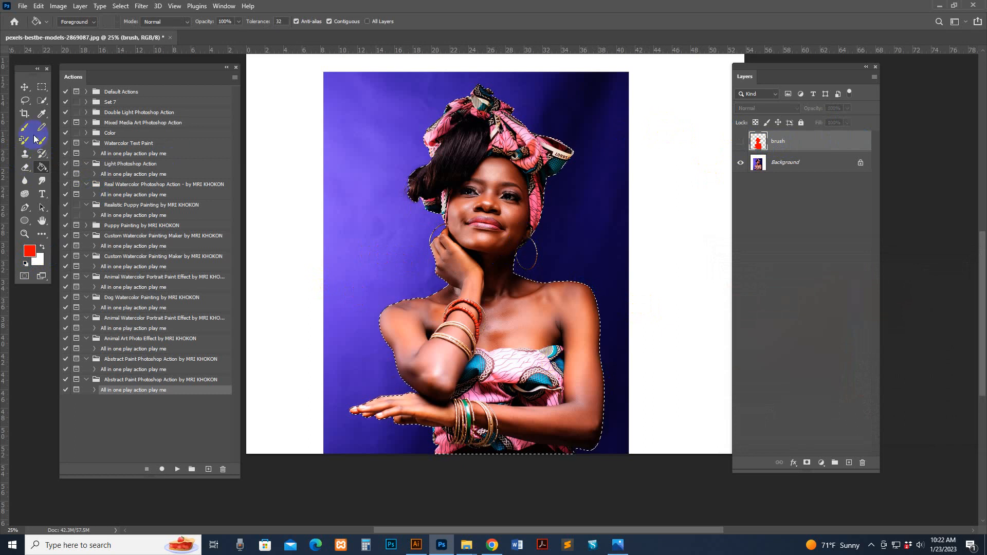
pyautogui.click(25, 114)
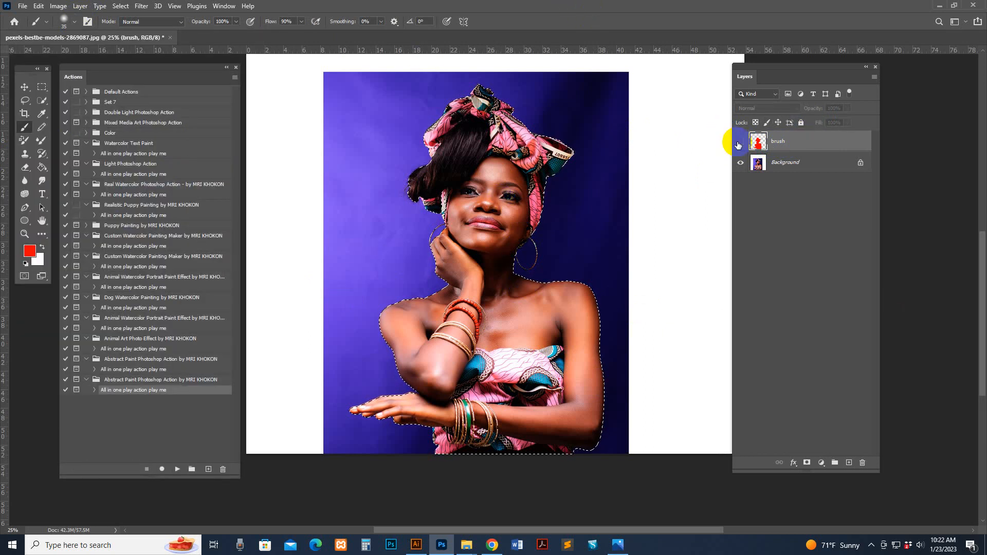
pyautogui.click(740, 141)
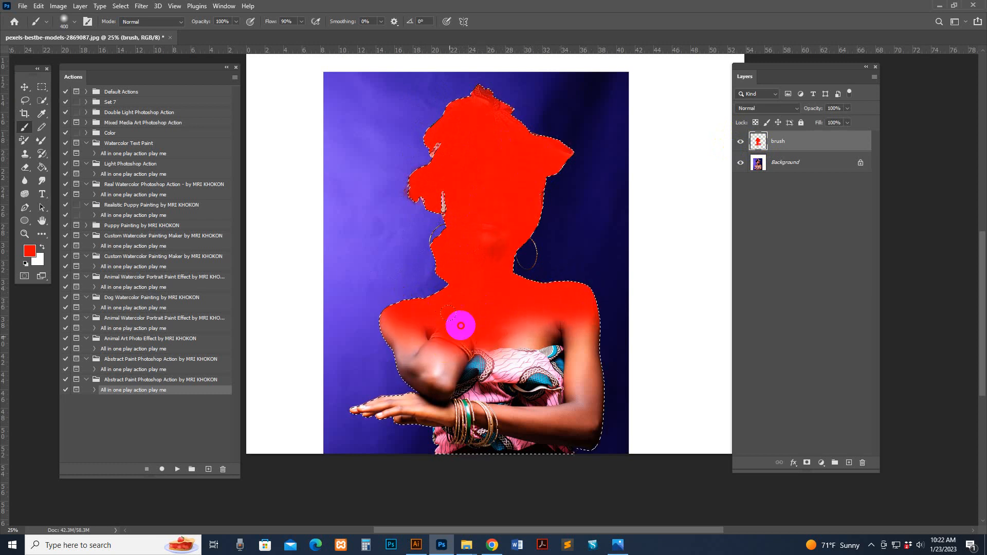
# Step: Paint red over the woman's chest and face, then deselect the outline
pyautogui.moveTo(460, 324); pyautogui.dragTo(406, 308)
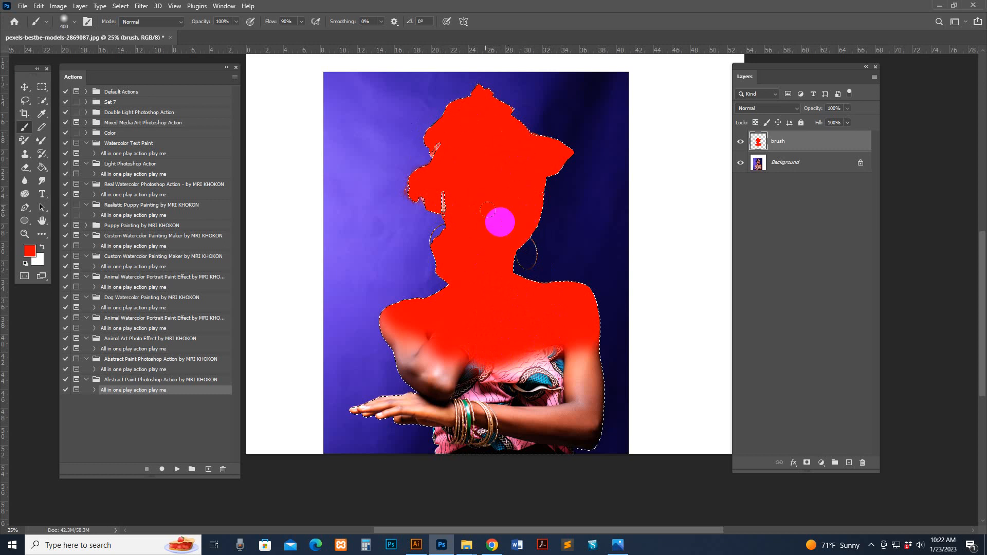
pyautogui.moveTo(501, 220); pyautogui.dragTo(469, 340)
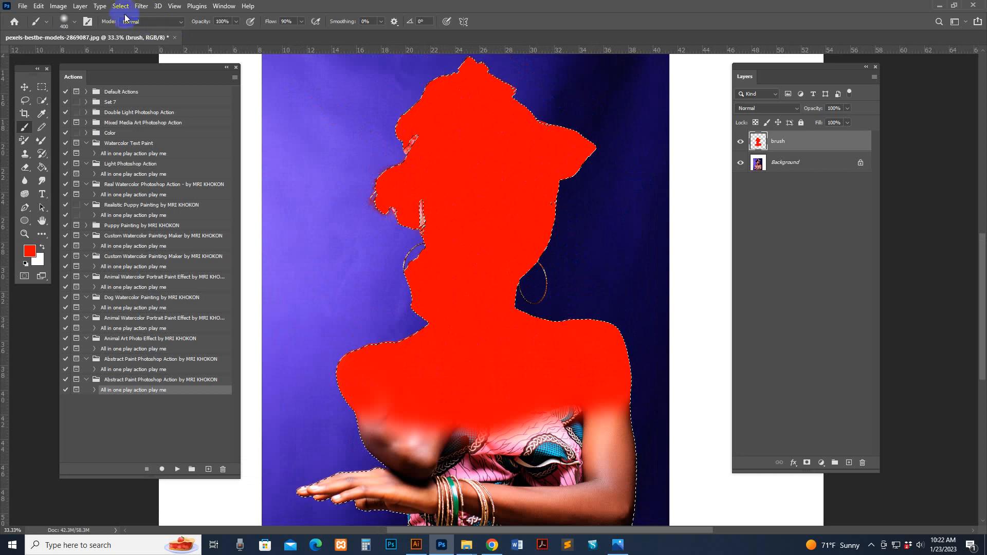
pyautogui.click(119, 6)
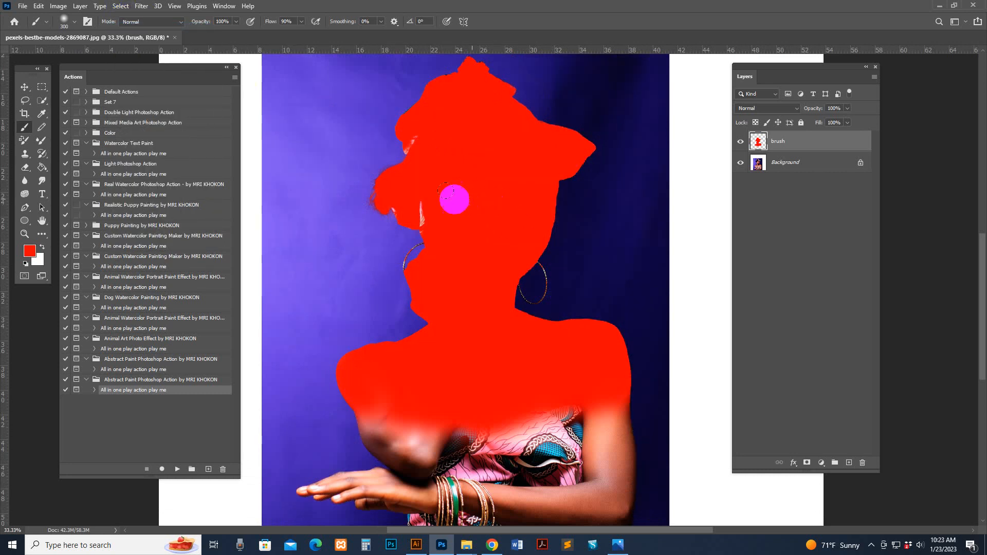
# Step: Paint red over the hair, earring and neck edges to close the remaining gaps in the silhouette
pyautogui.moveTo(452, 200); pyautogui.dragTo(383, 204)
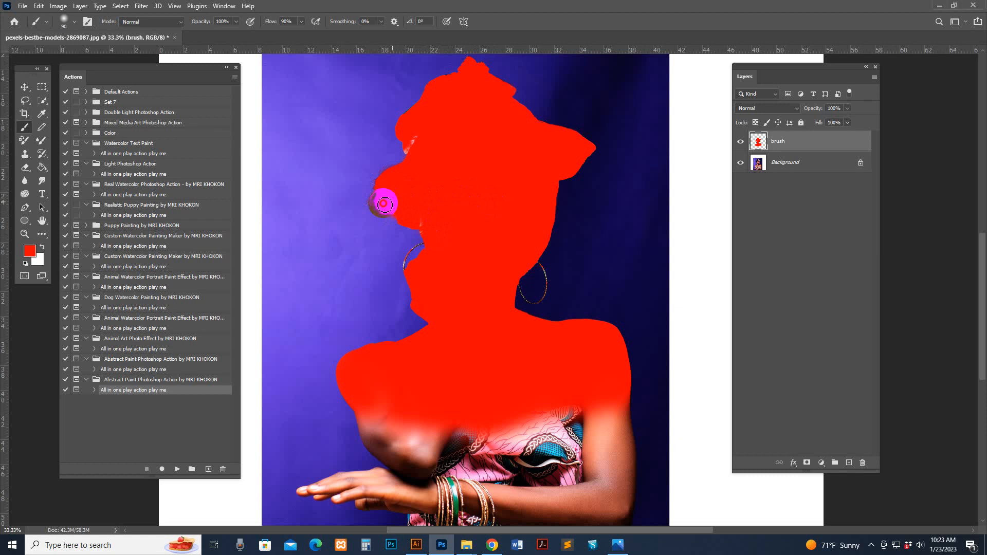
pyautogui.moveTo(384, 204); pyautogui.dragTo(416, 149)
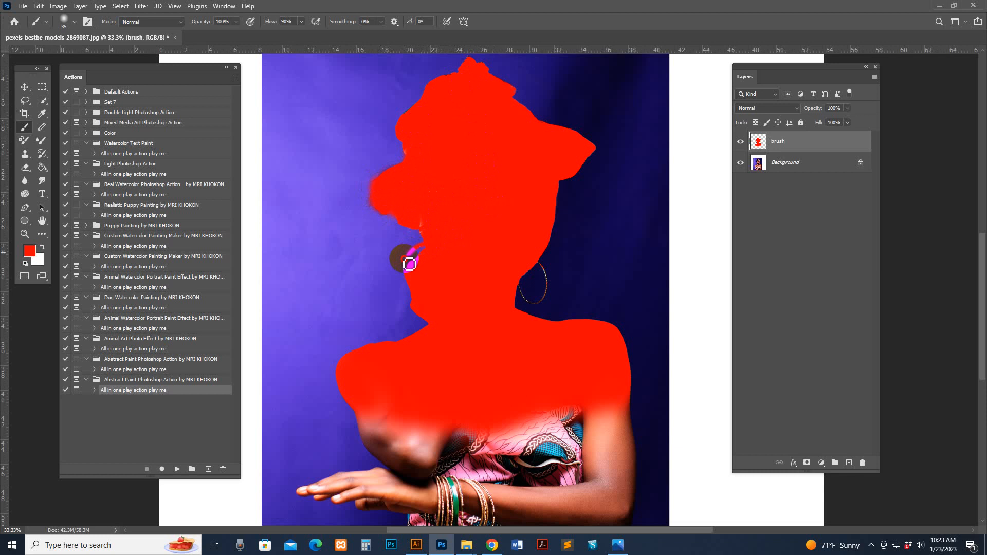
pyautogui.moveTo(409, 264); pyautogui.dragTo(433, 243)
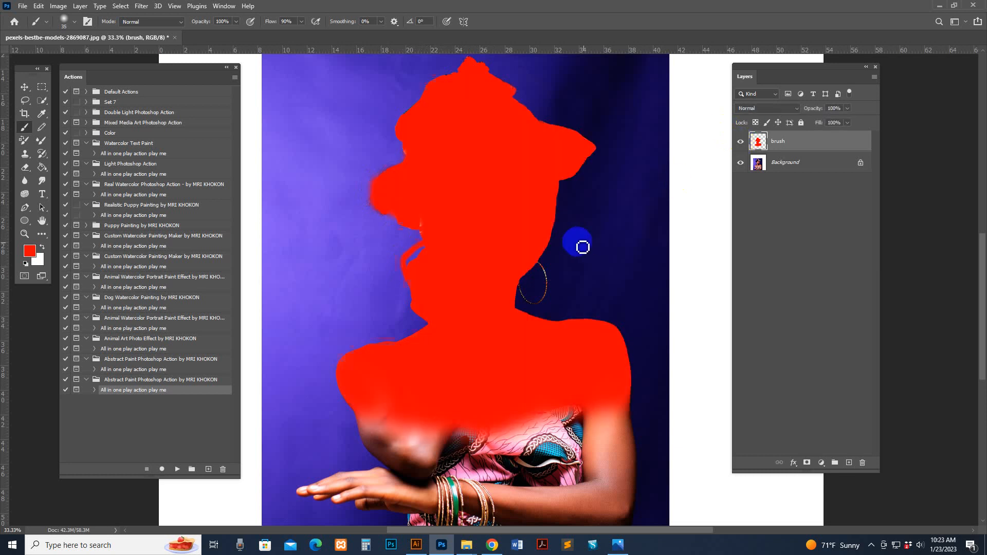
pyautogui.moveTo(580, 246); pyautogui.dragTo(551, 287)
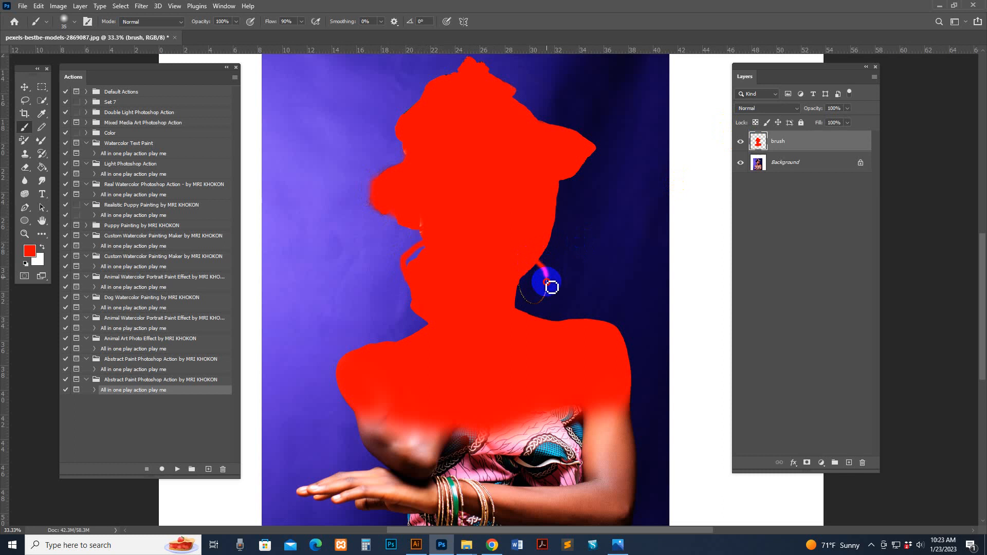
pyautogui.moveTo(551, 289); pyautogui.dragTo(520, 285)
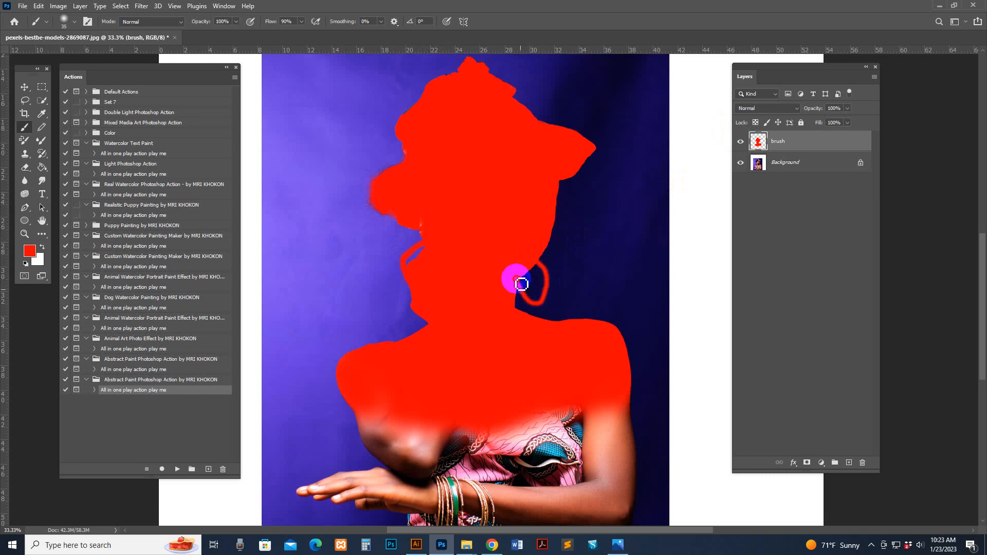
pyautogui.moveTo(519, 284); pyautogui.dragTo(547, 142)
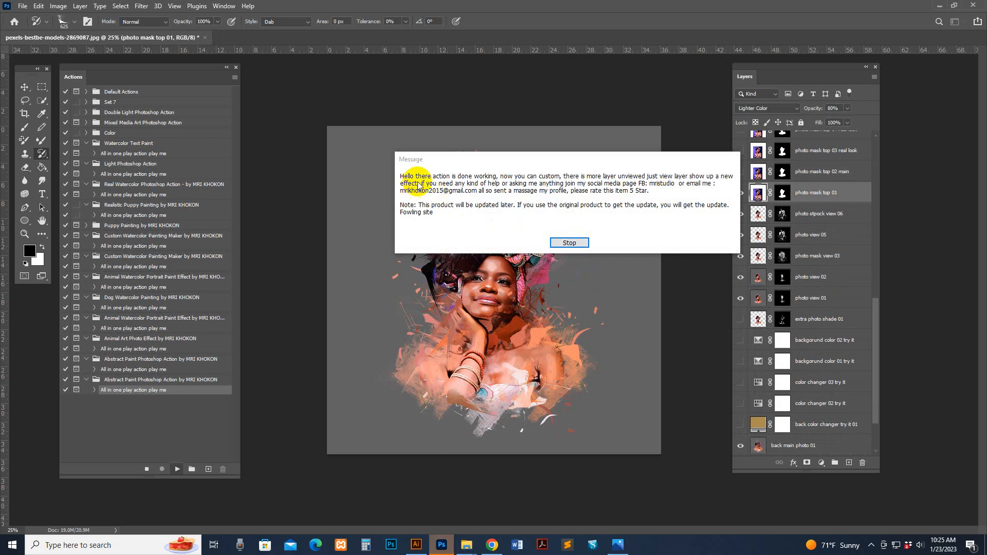
# Step: Dismiss the Abstract Paint action's completion message after it finishes
pyautogui.click(568, 243)
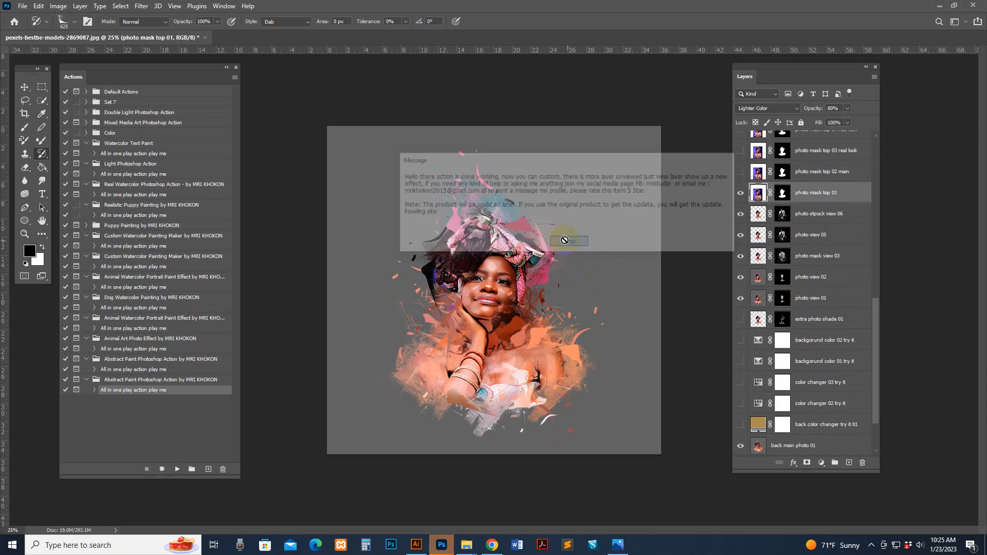
pyautogui.click(564, 240)
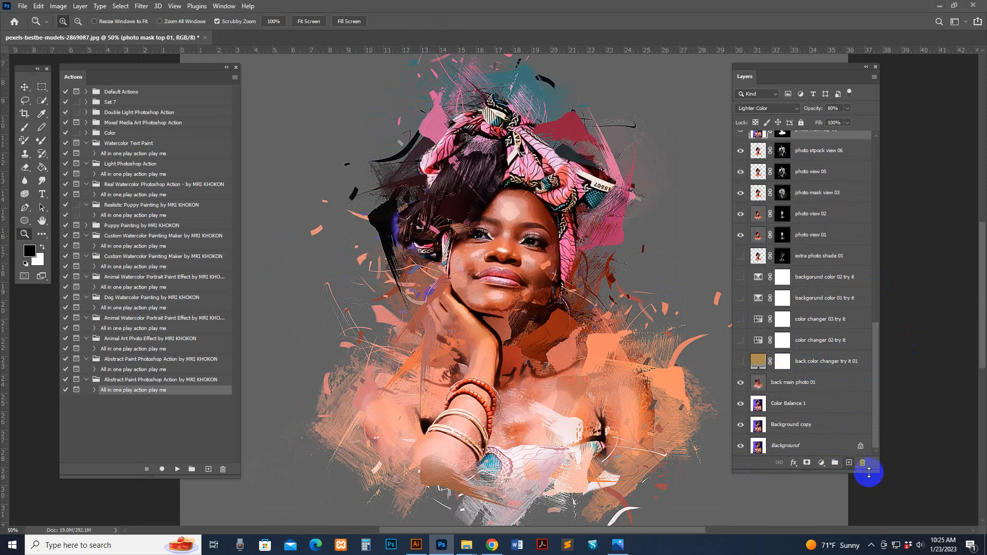
# Step: Show the back color changer fill layer and bring up its colour for editing
pyautogui.click(821, 374)
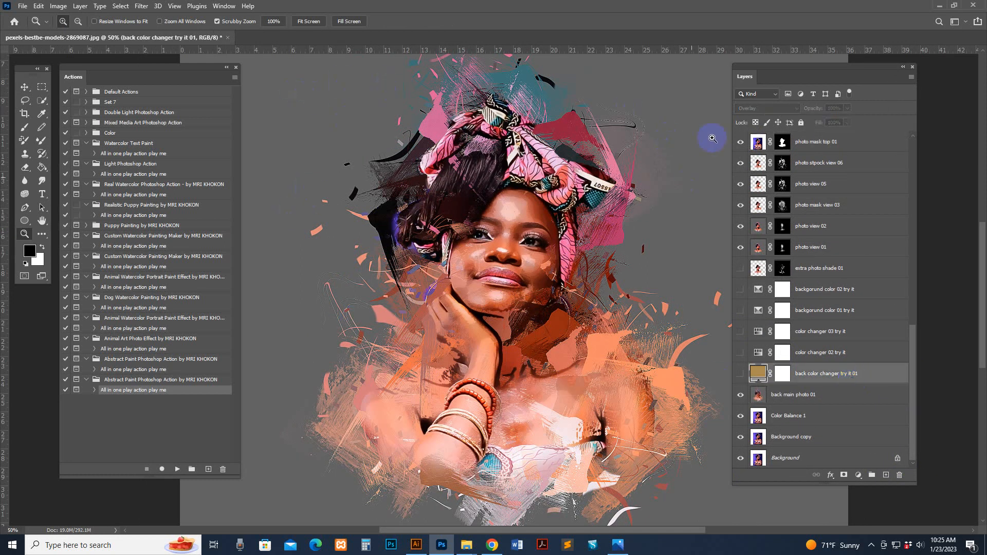
pyautogui.click(742, 374)
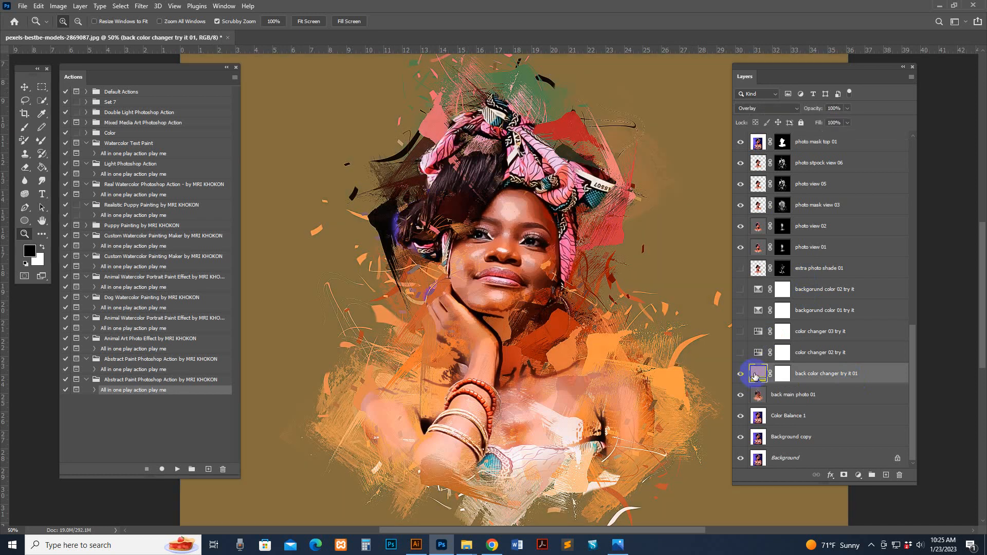
pyautogui.doubleClick(757, 374)
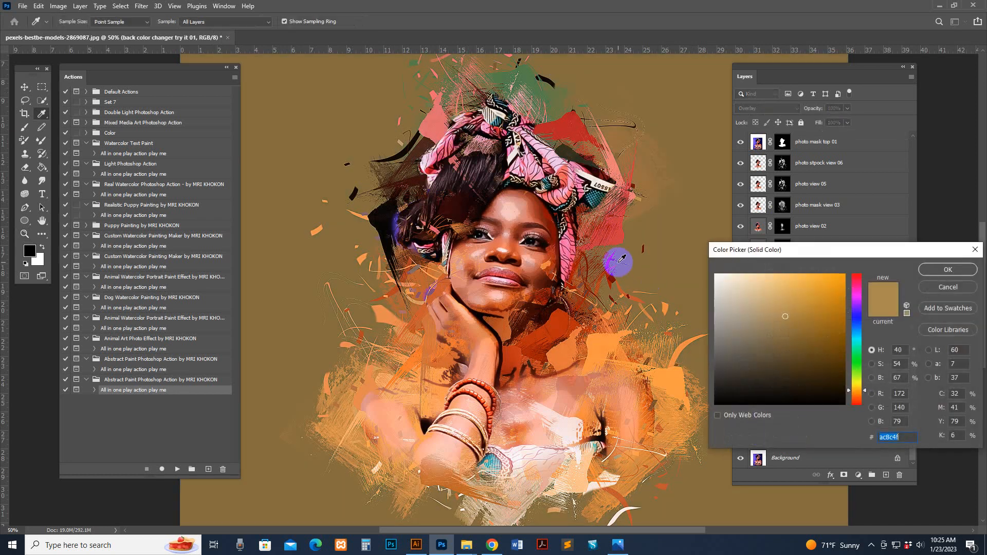
# Step: Try orange, dark brown, beige, dusty pink, light pink and rust backdrops, keeping a tan-brown one
pyautogui.click(833, 284)
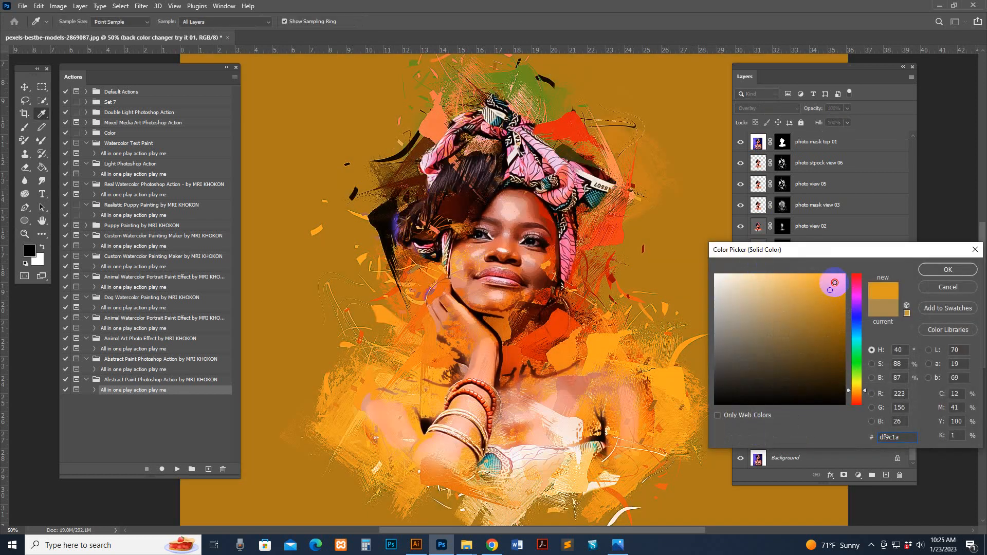
pyautogui.click(757, 334)
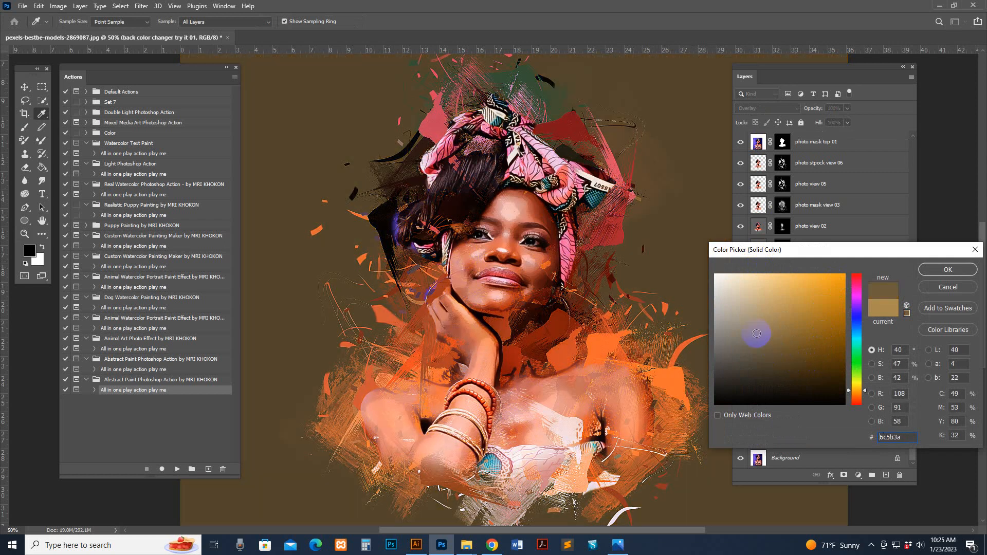
pyautogui.click(734, 293)
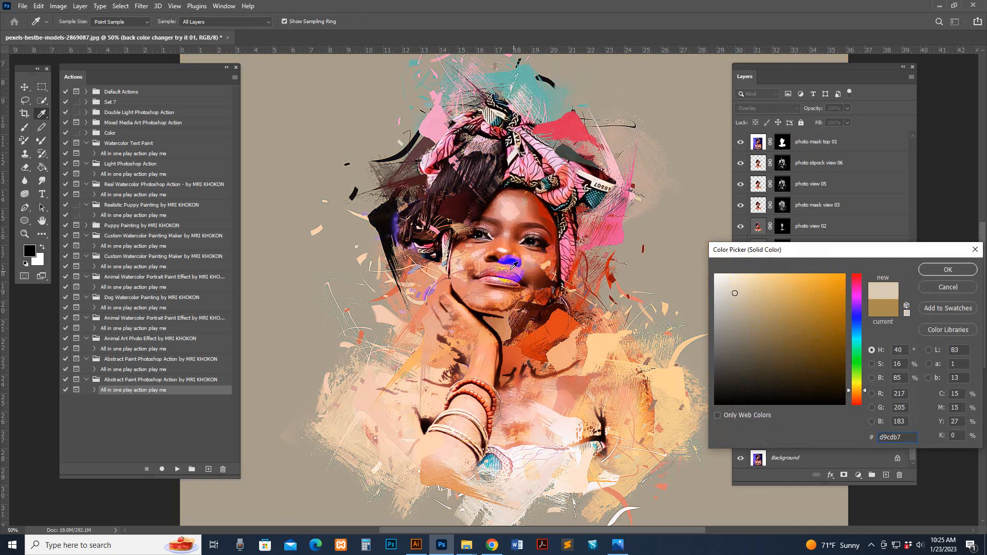
pyautogui.click(749, 305)
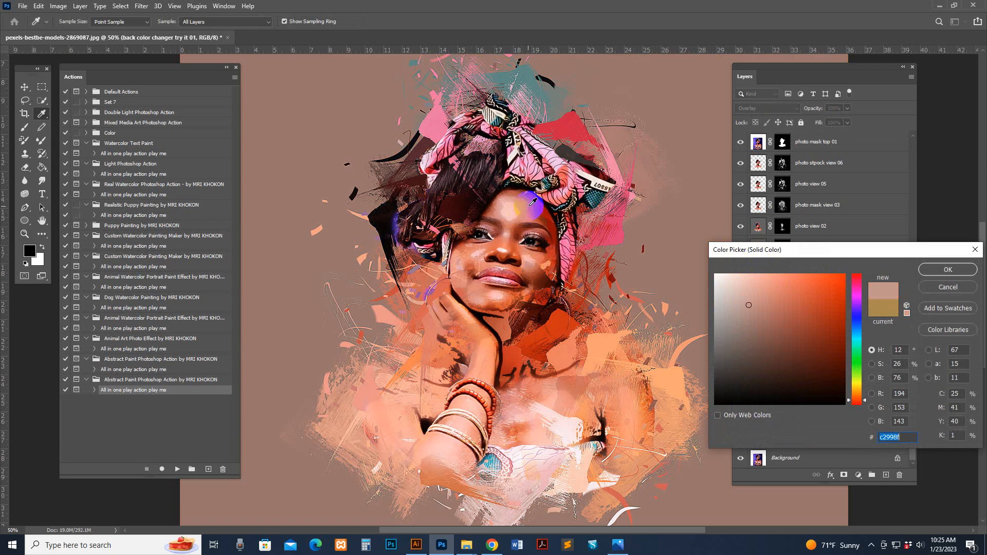
pyautogui.click(744, 275)
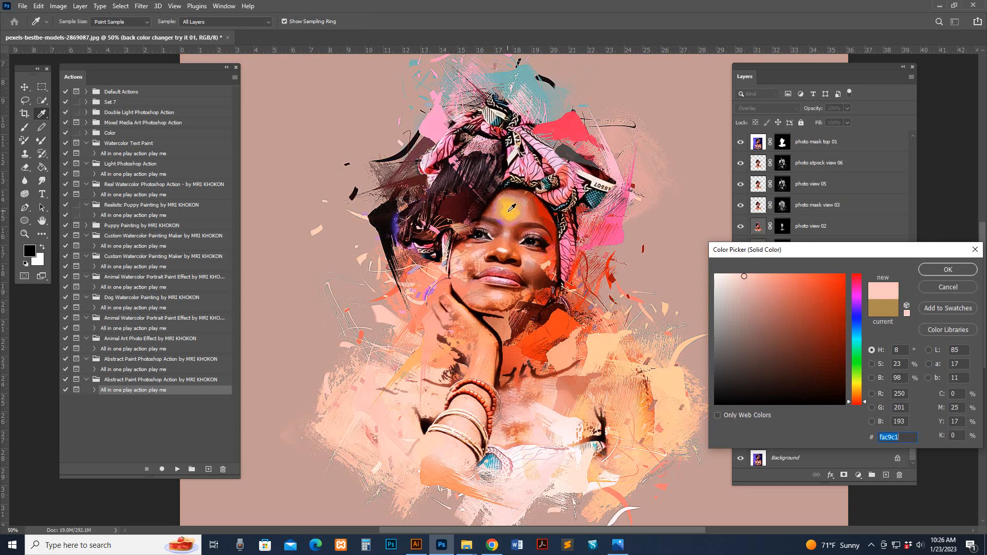
pyautogui.click(803, 309)
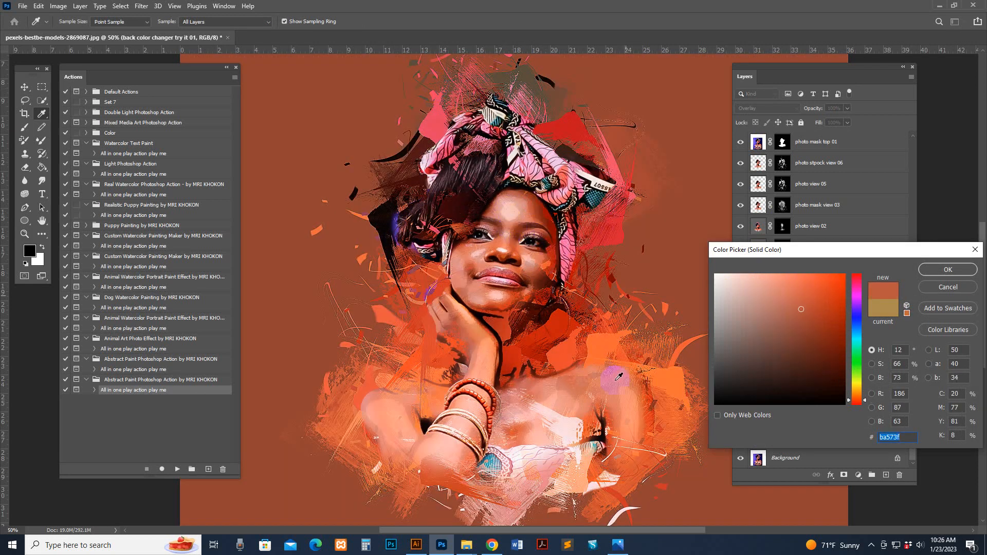
pyautogui.click(756, 275)
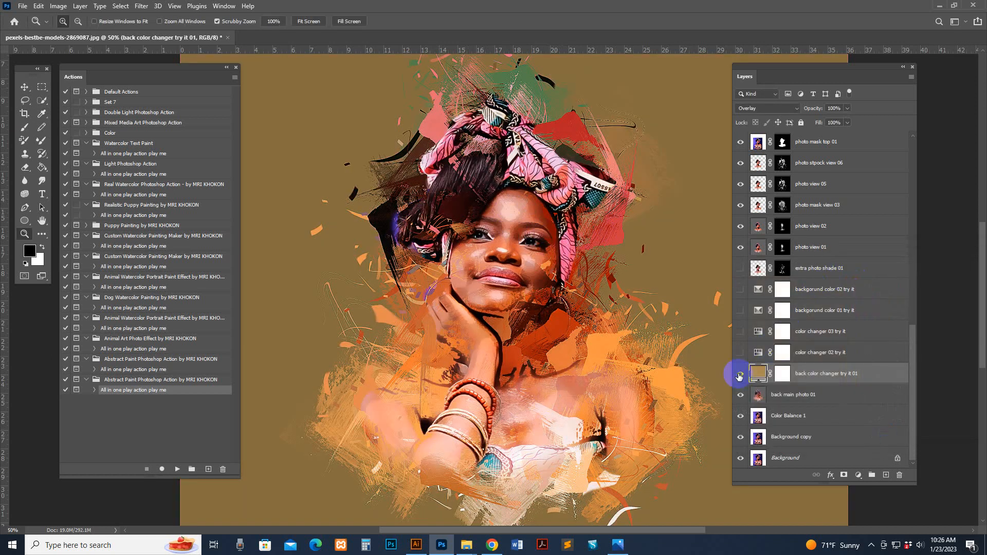
# Step: Hide the backdrop colour again and enable color changer 02 with its Hue/Saturation settings shown
pyautogui.click(741, 374)
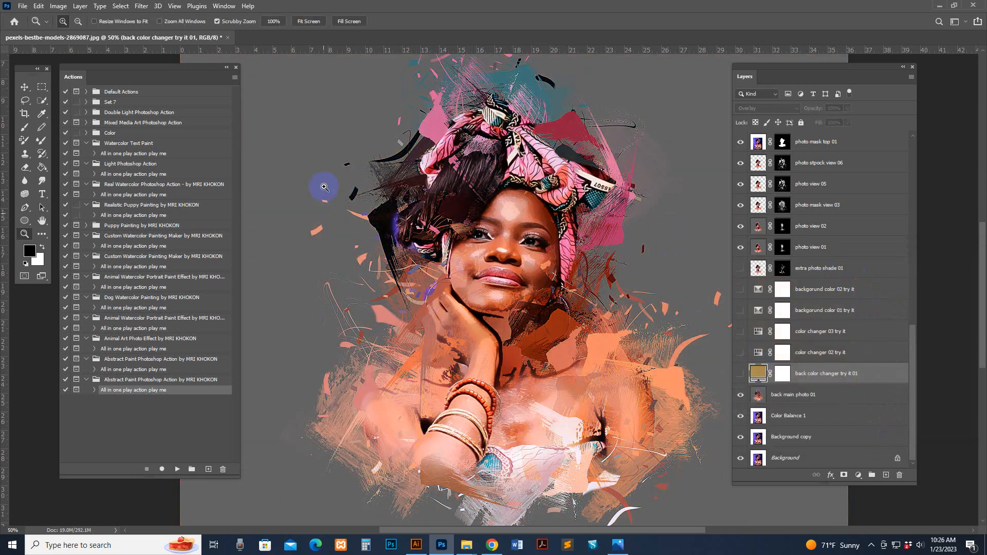
pyautogui.click(742, 352)
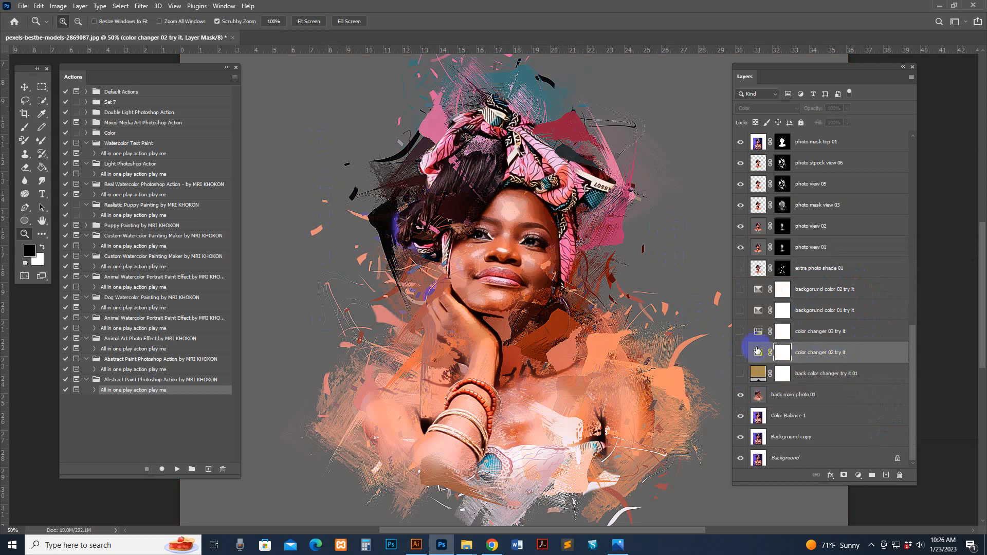
pyautogui.click(742, 352)
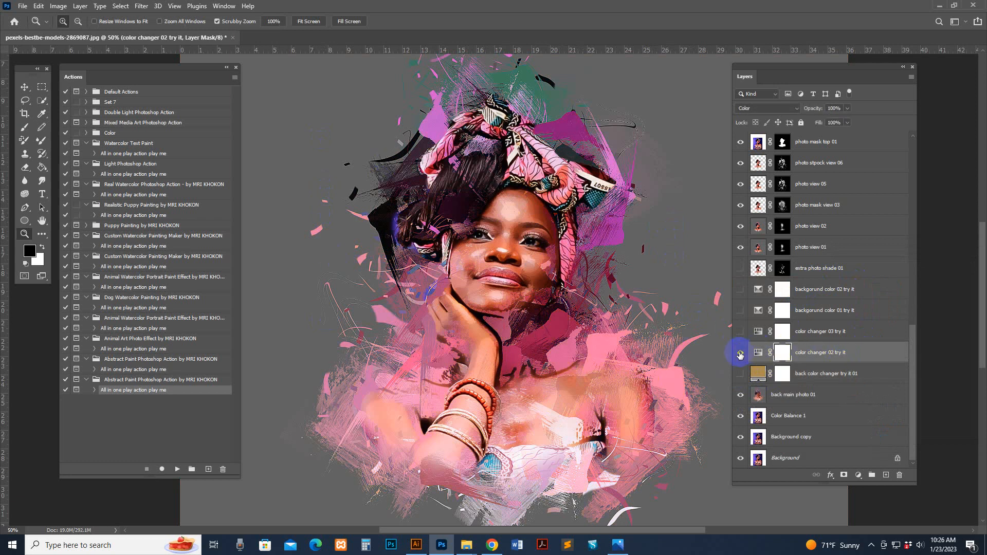
pyautogui.click(758, 352)
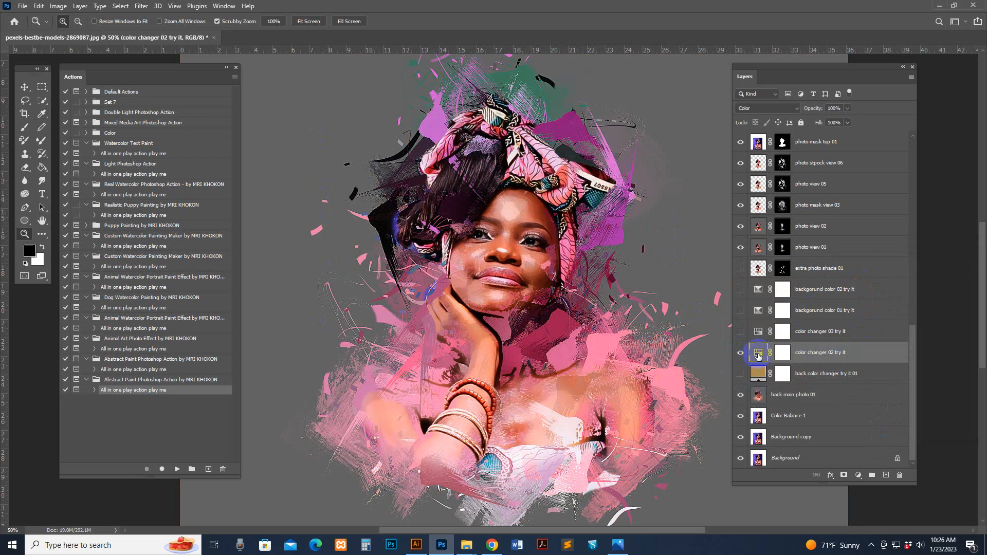
# Step: Sweep the splash hue through purple, blue and teal on changers 02 and 03, leaving it near peach
pyautogui.moveTo(253, 216); pyautogui.dragTo(222, 216)
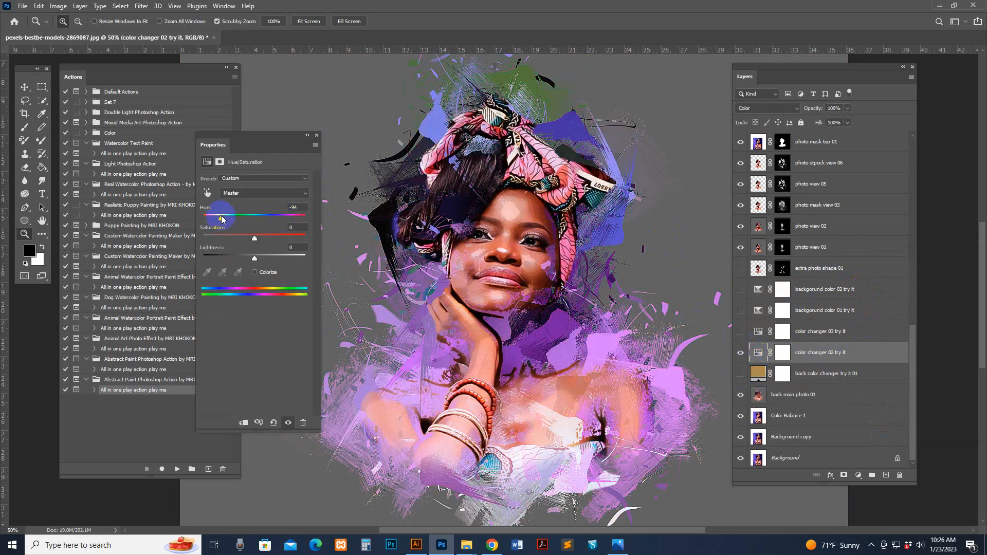
pyautogui.moveTo(221, 216); pyautogui.dragTo(210, 216)
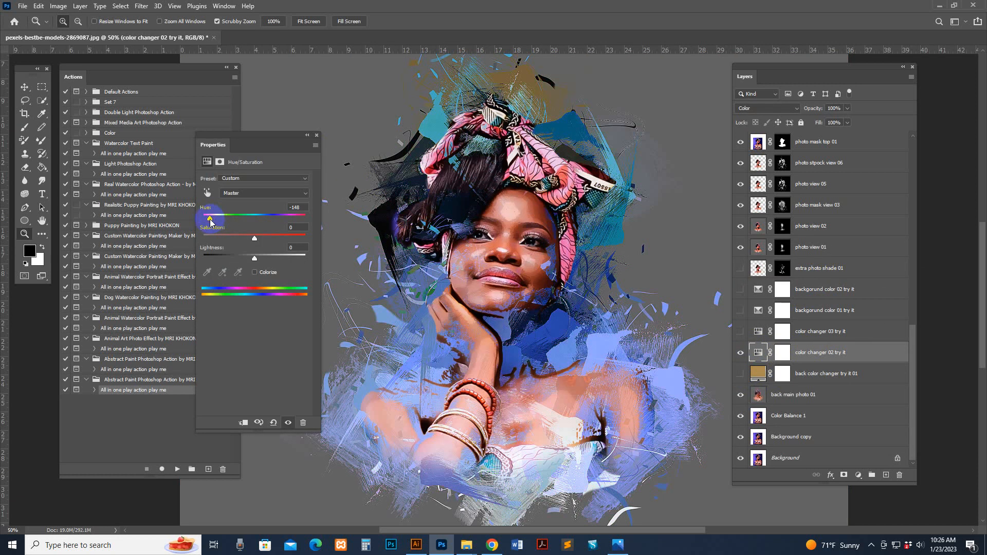
pyautogui.moveTo(209, 218); pyautogui.dragTo(275, 218)
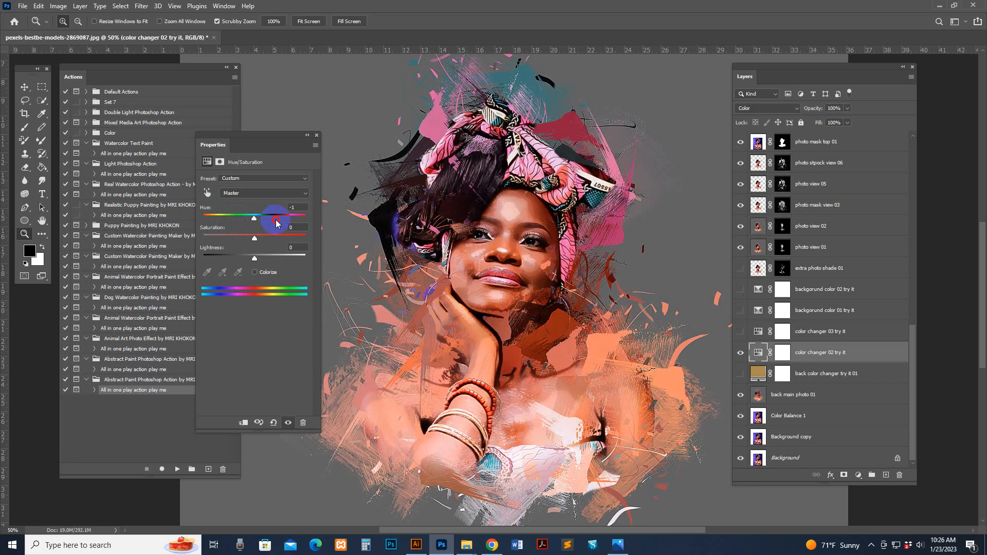
pyautogui.moveTo(253, 218); pyautogui.dragTo(277, 218)
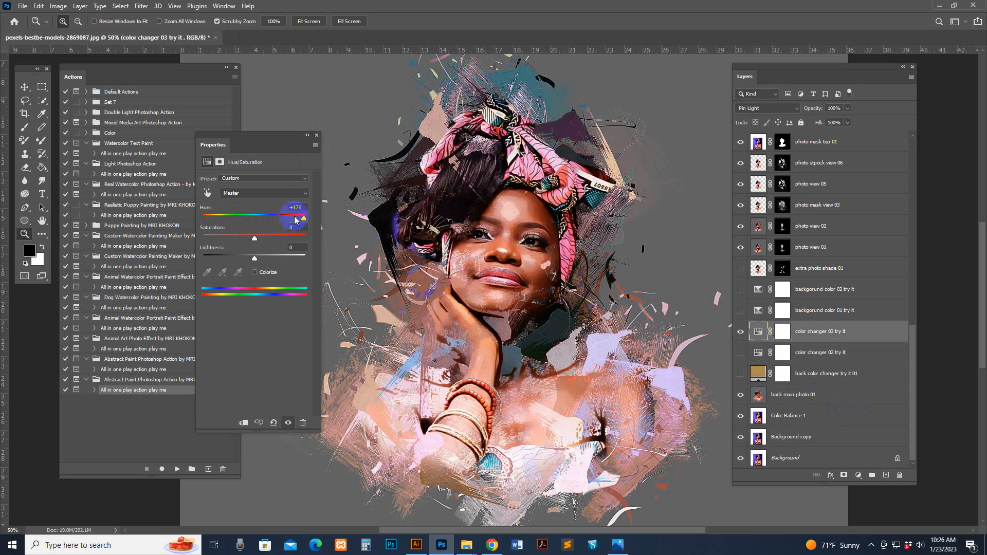
pyautogui.moveTo(299, 217); pyautogui.dragTo(242, 217)
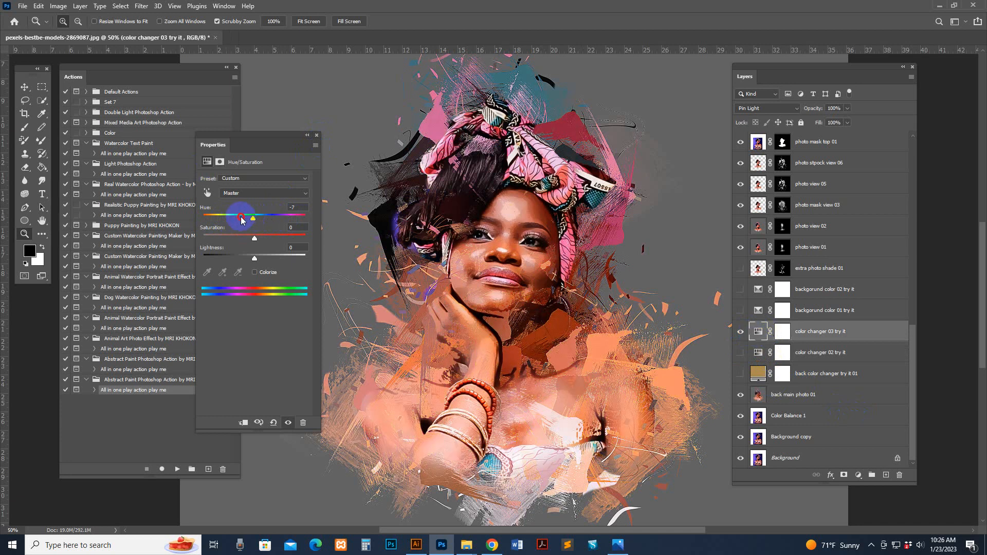
pyautogui.moveTo(242, 215); pyautogui.dragTo(211, 215)
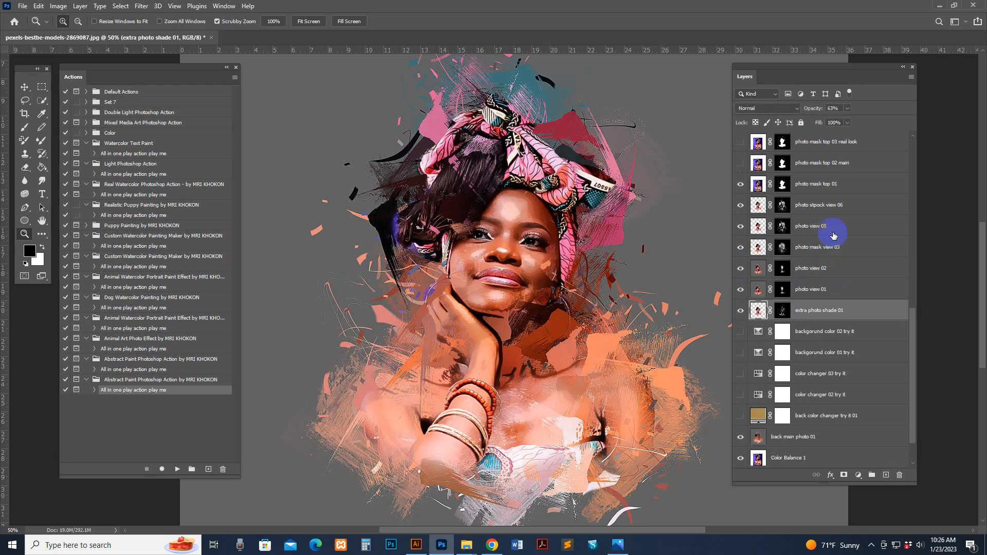
# Step: Review the upper effect layers and switch the photo mask top 01 layer's visibility to compare
pyautogui.click(812, 268)
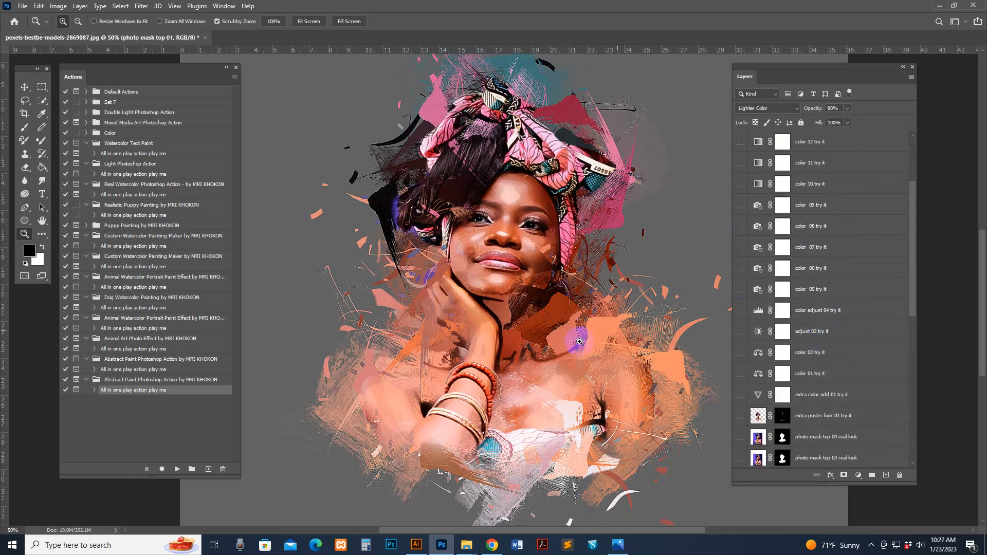
pyautogui.scroll(-3)
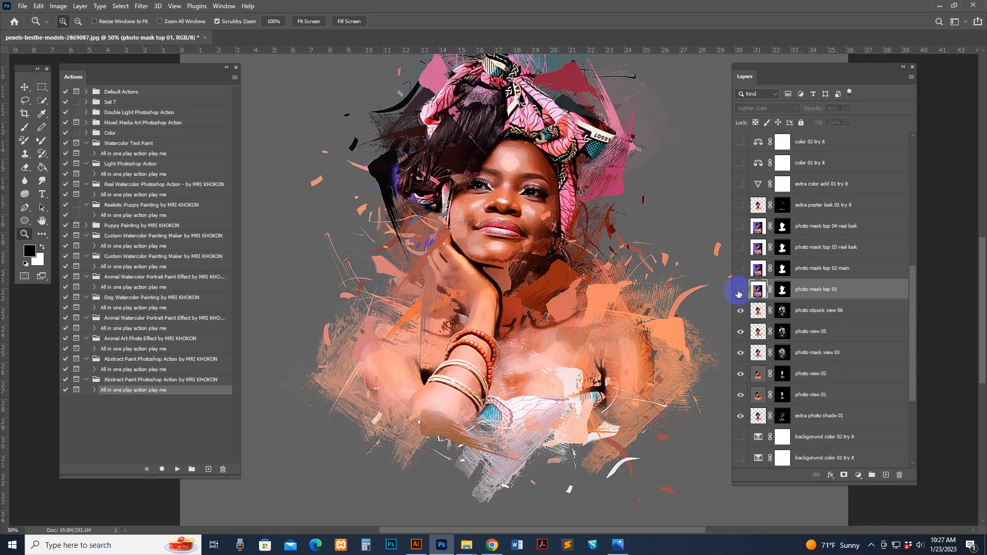
pyautogui.click(740, 204)
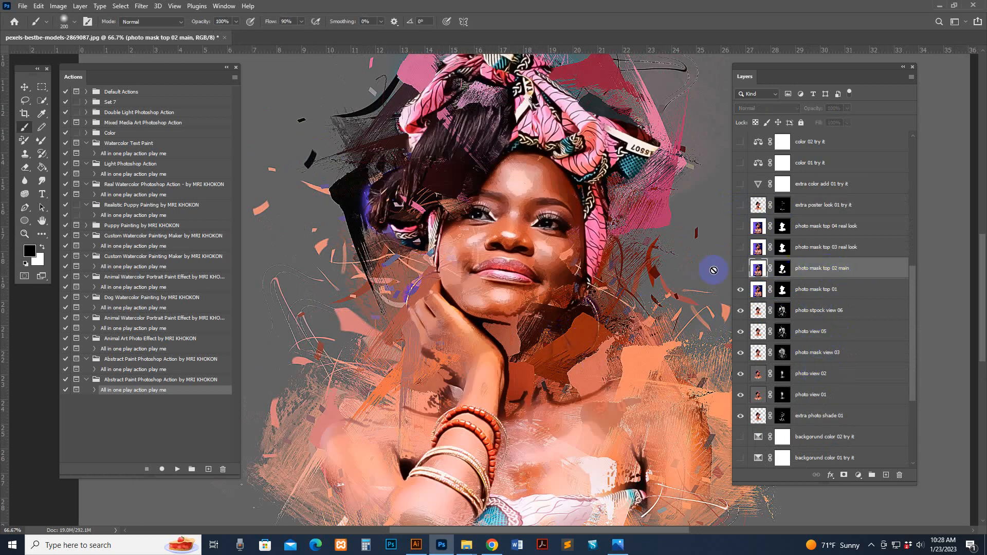
pyautogui.click(741, 268)
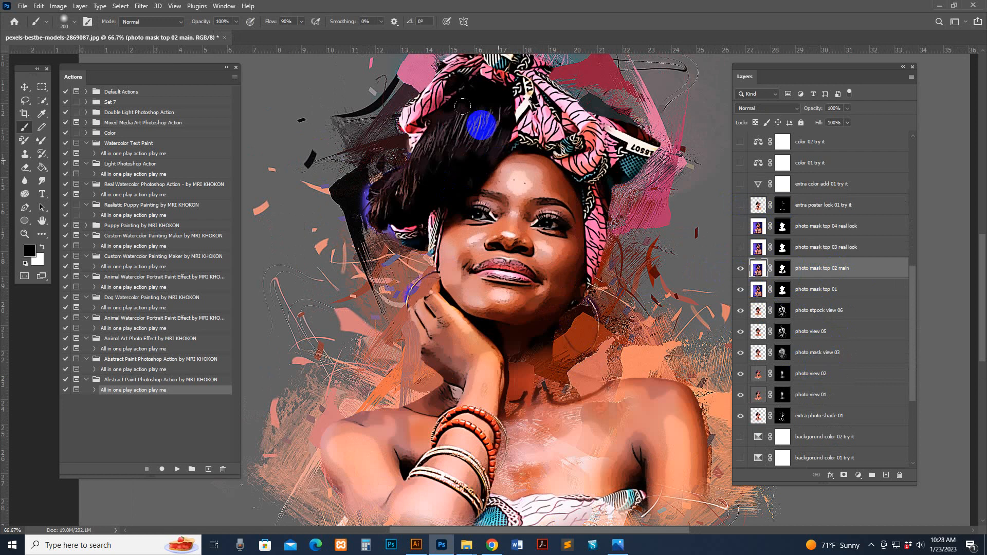
pyautogui.click(781, 268)
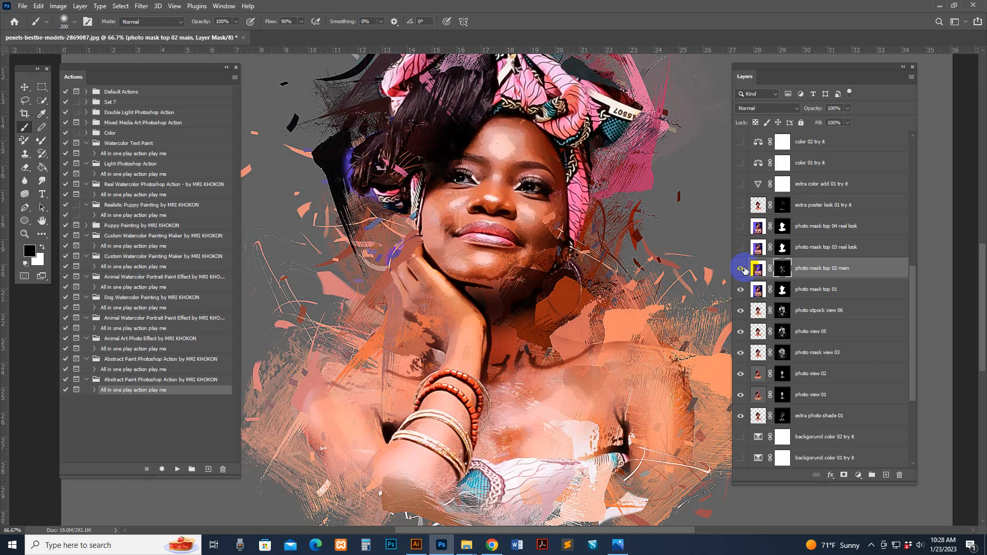
pyautogui.click(783, 269)
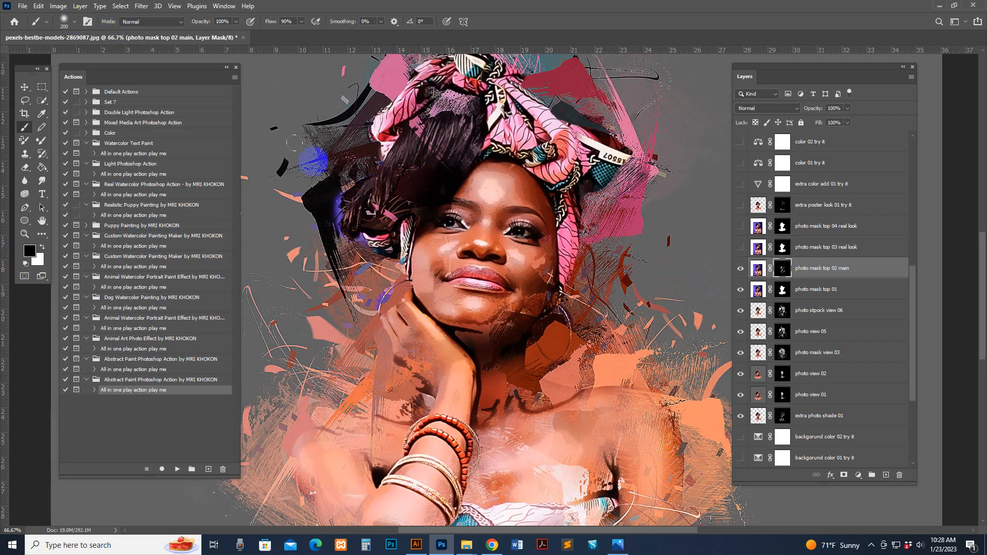
pyautogui.click(822, 184)
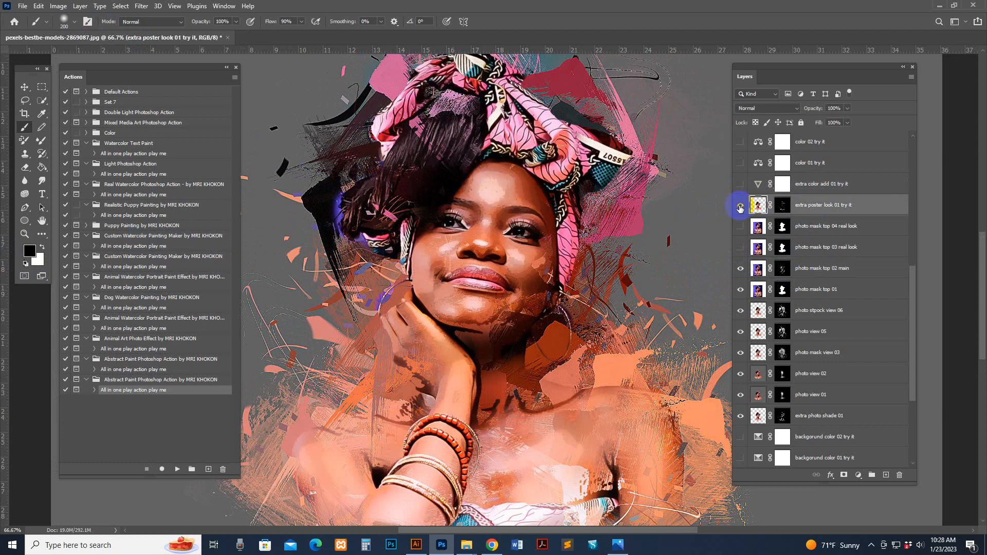
# Step: Preview the extra poster look 01 layer and the color 13 variation on the portrait
pyautogui.click(825, 226)
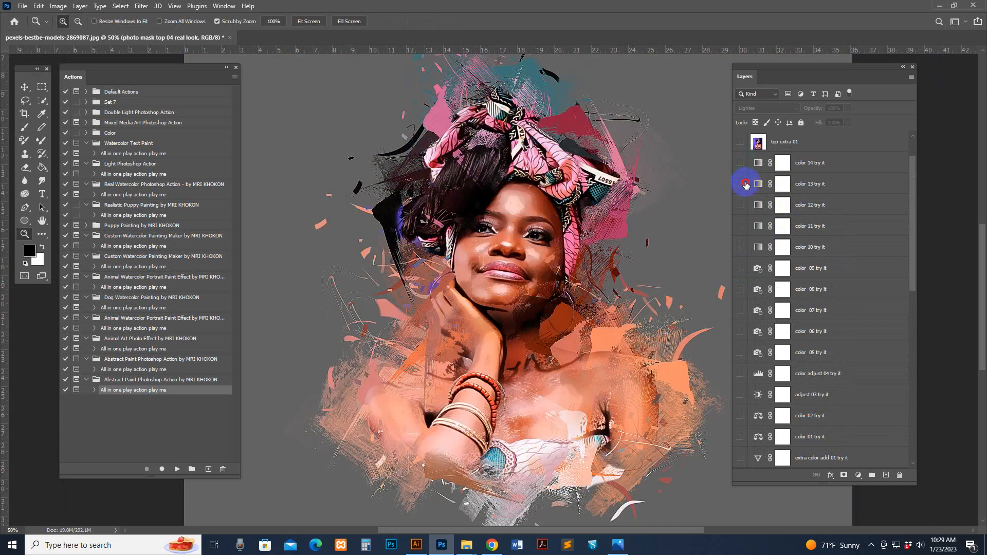
pyautogui.click(742, 184)
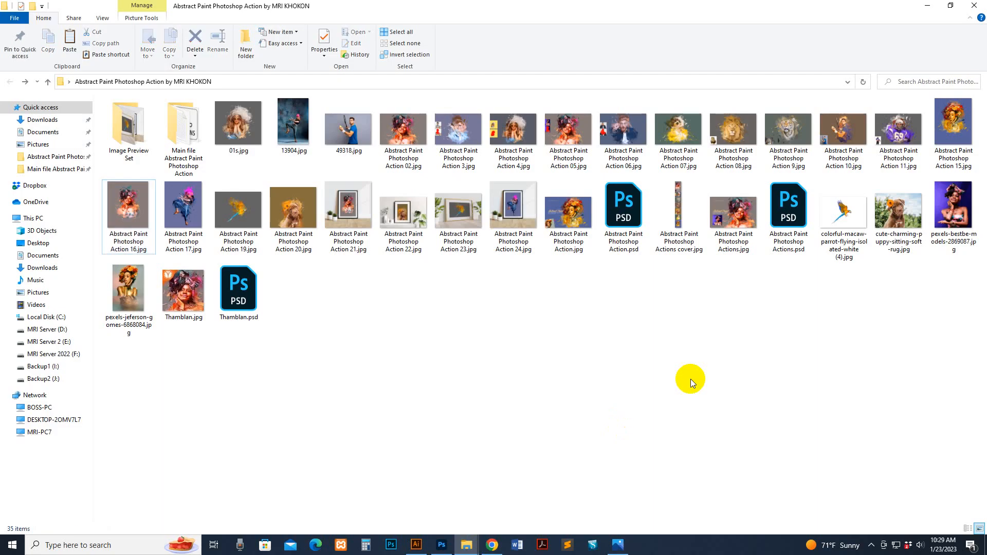
pyautogui.moveTo(376, 150)
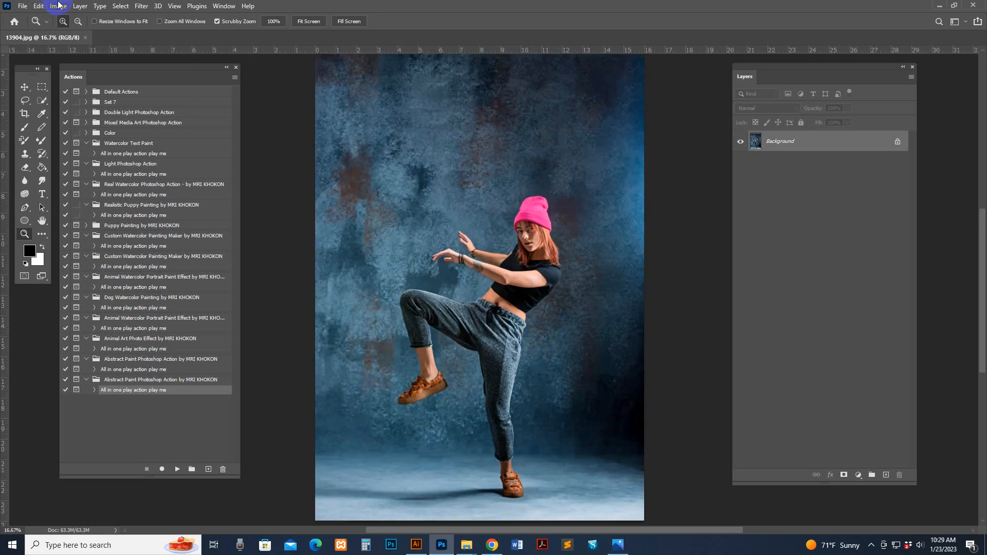
# Step: Resize the dancer photo to 4000 px height via Image Size
pyautogui.click(57, 6)
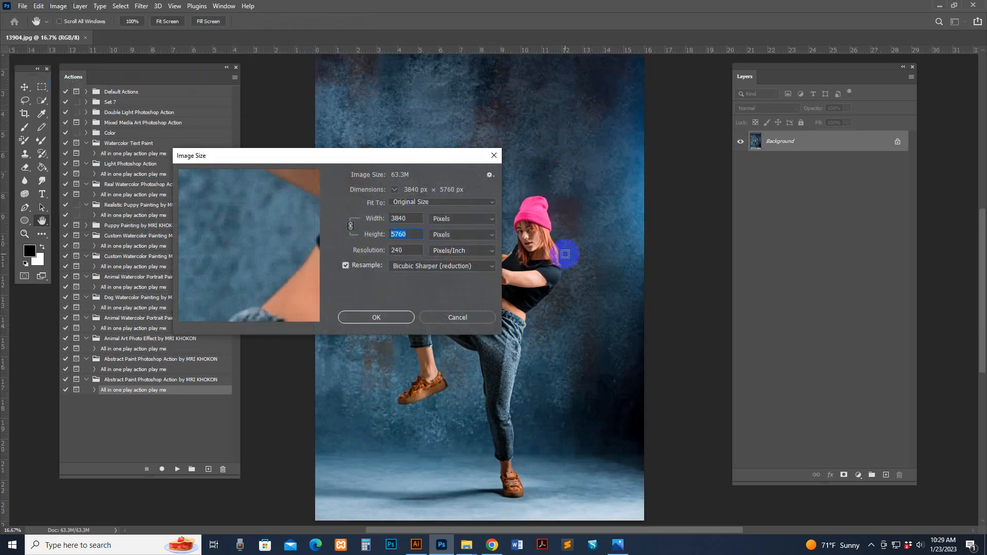
pyautogui.write('4000')
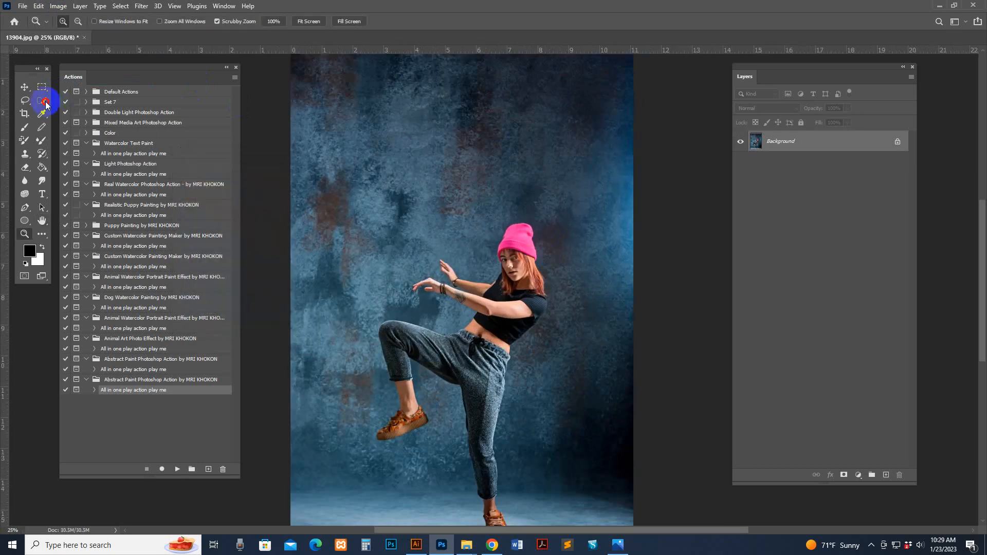
pyautogui.click(45, 104)
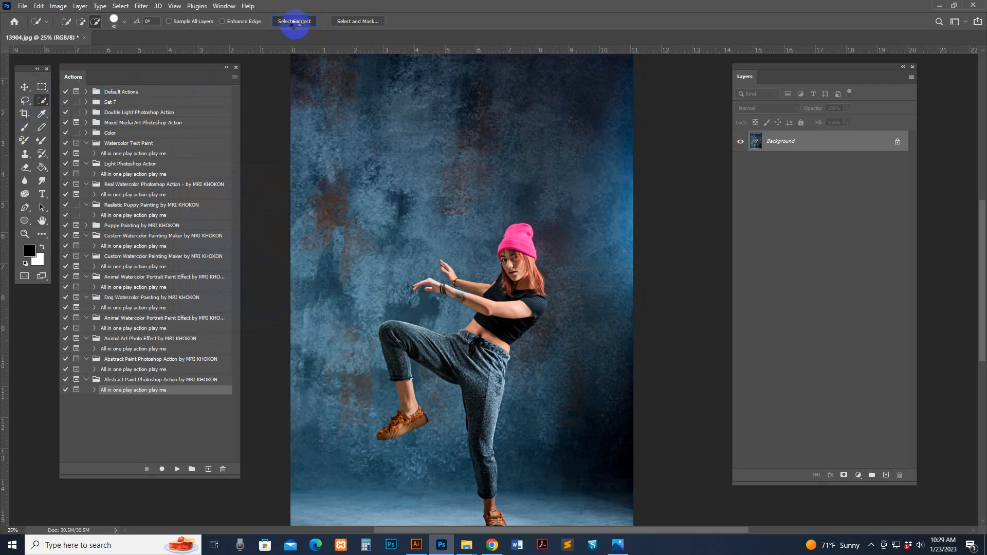
# Step: Select the dancer subject, fill it solid red on a new layer and deselect
pyautogui.click(293, 21)
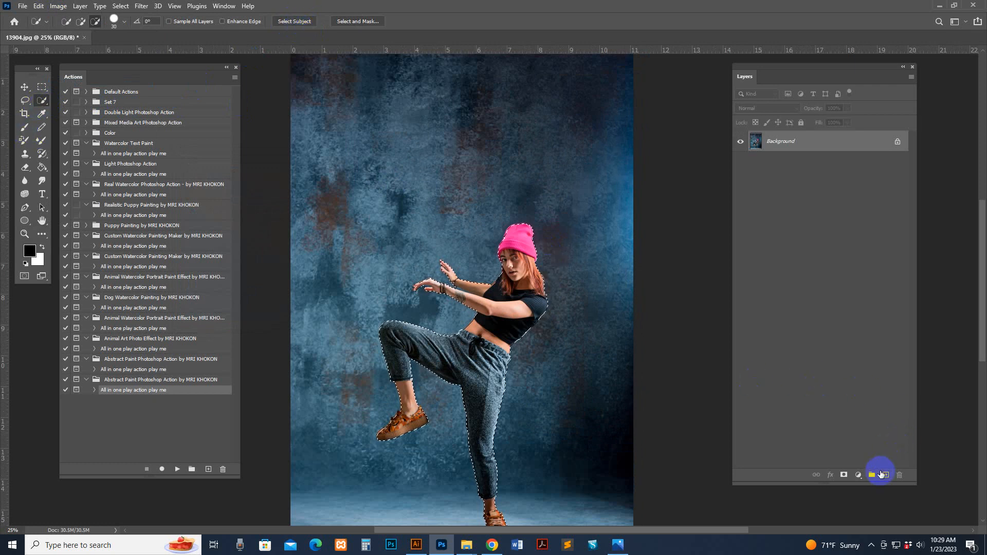
pyautogui.click(871, 476)
pyautogui.write('ff0000')
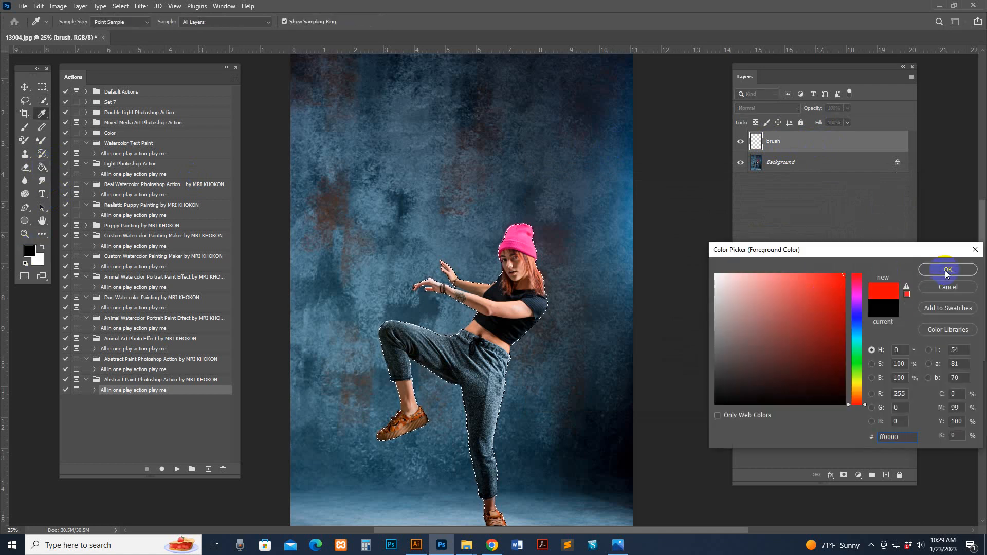
pyautogui.click(947, 269)
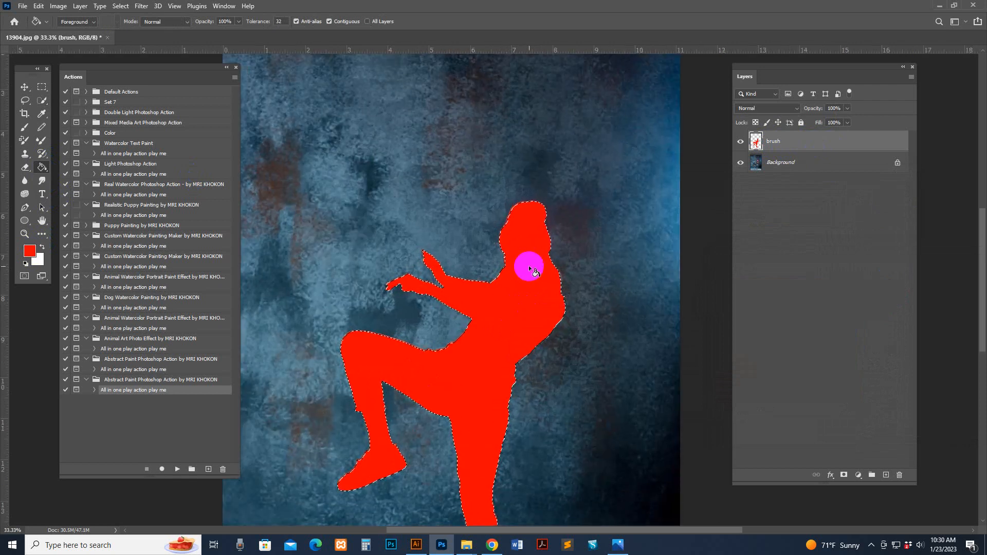
pyautogui.click(120, 6)
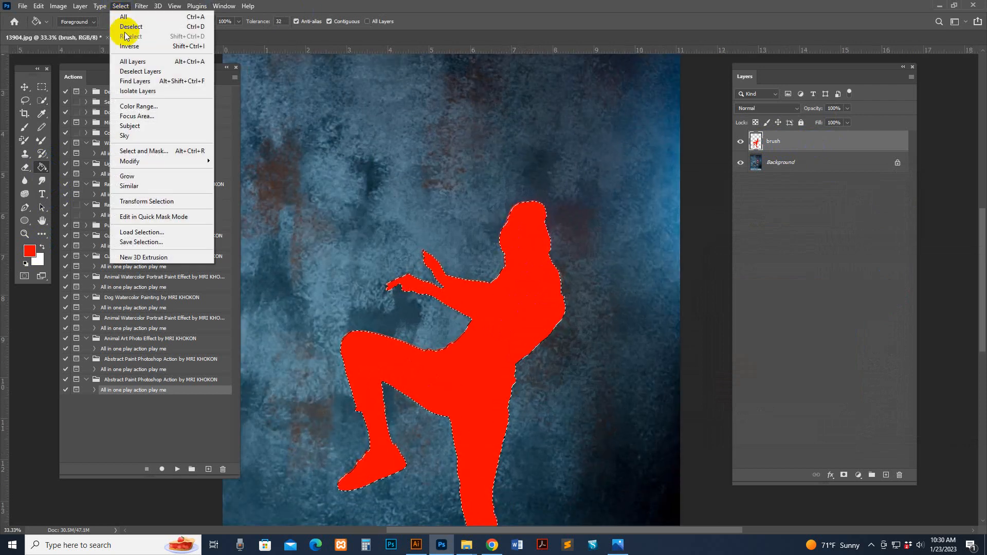
pyautogui.click(130, 27)
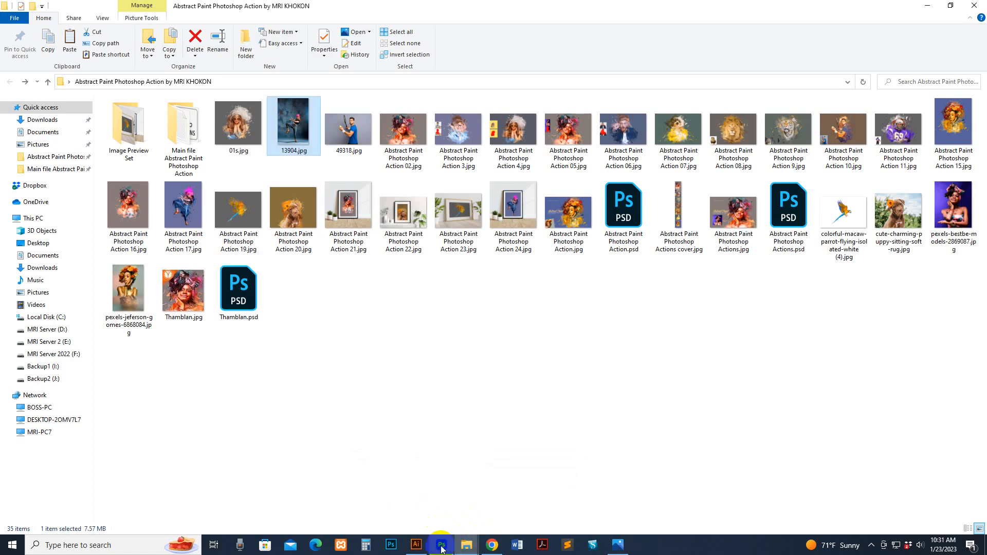
# Step: Play the Abstract Paint action's 'All in one play action play me' on the dancer
pyautogui.click(442, 545)
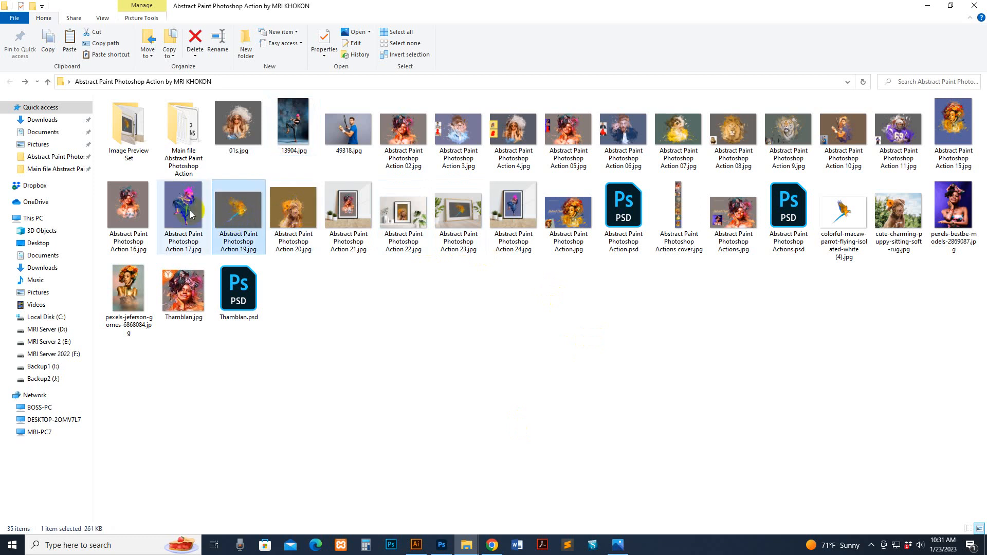
pyautogui.click(183, 208)
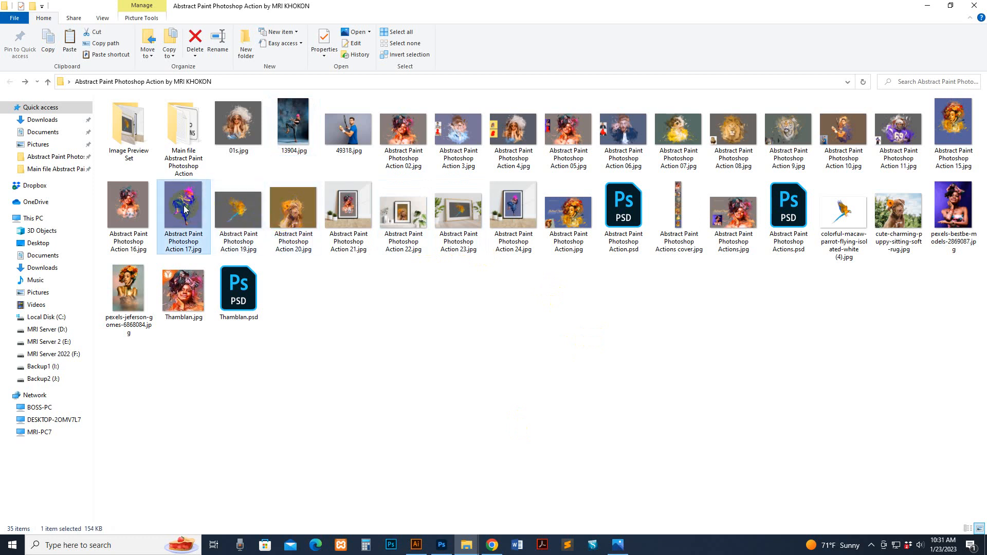
pyautogui.click(129, 204)
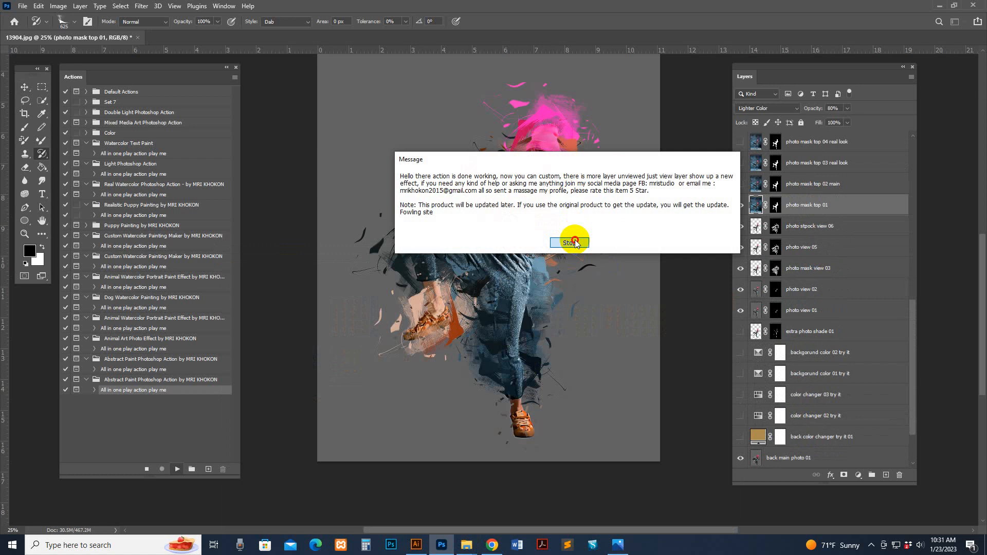
# Step: Dismiss the action's completion message on the finished dancer artwork
pyautogui.click(568, 243)
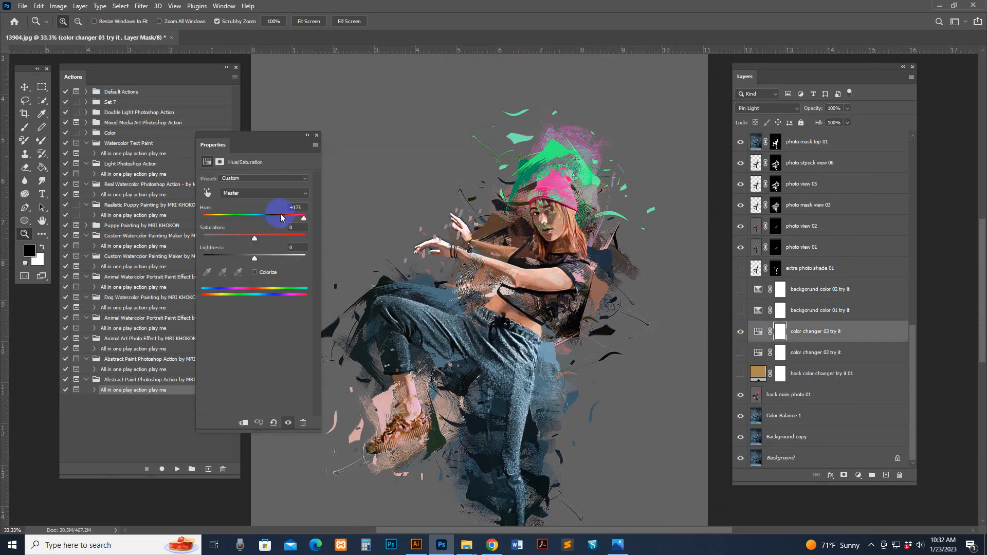
# Step: Shift the splash hue to cyan (about -153) and try a pink solid backdrop behind the dancer
pyautogui.moveTo(282, 217); pyautogui.dragTo(208, 217)
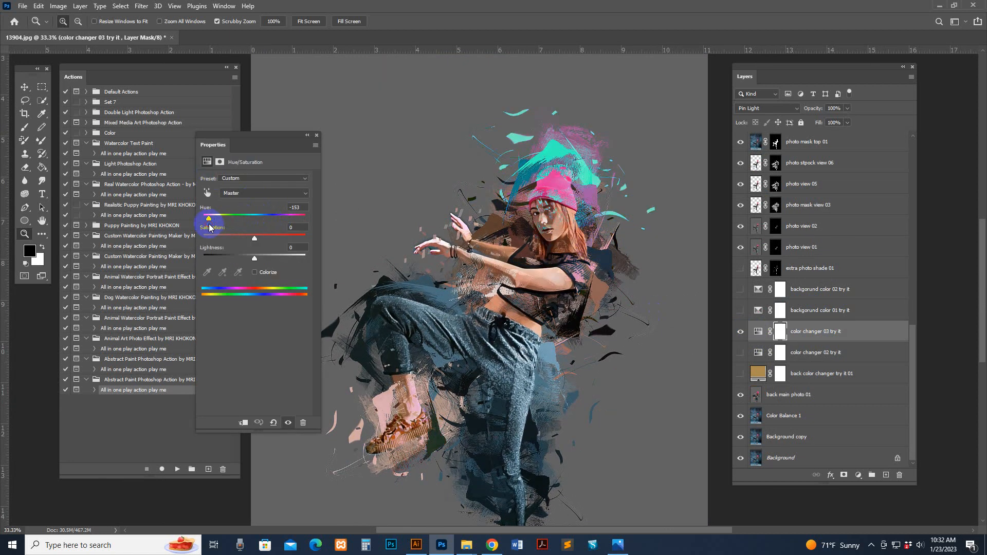
pyautogui.click(741, 332)
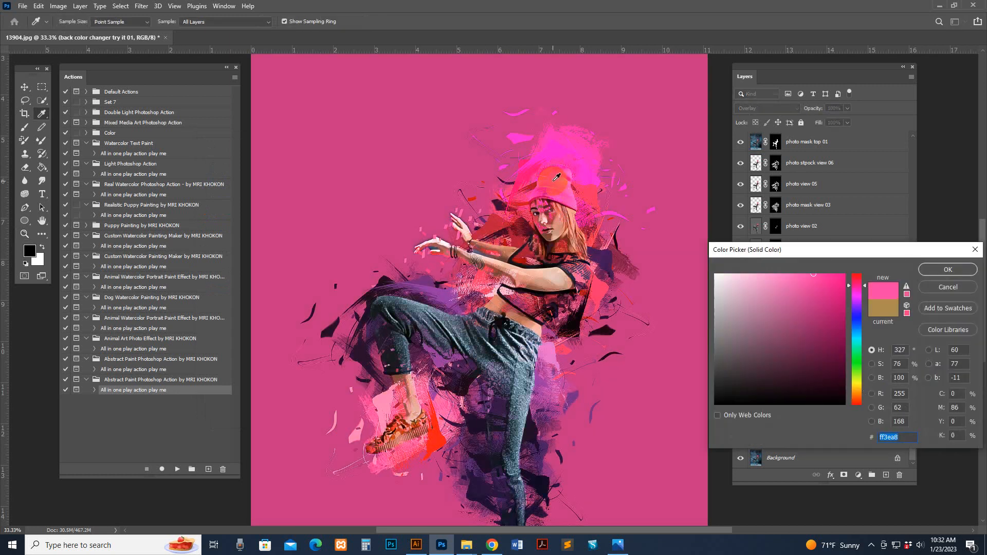
pyautogui.click(806, 392)
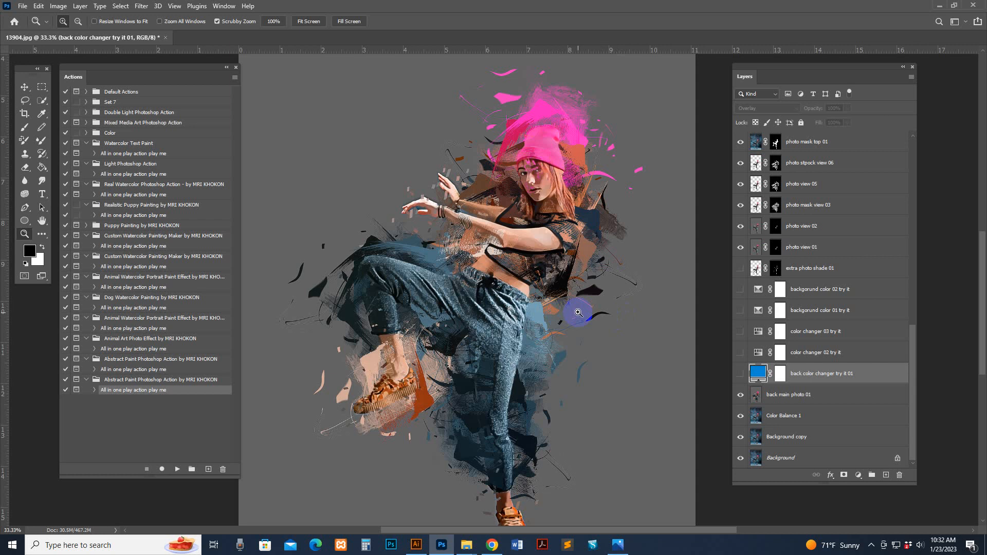
pyautogui.moveTo(576, 309)
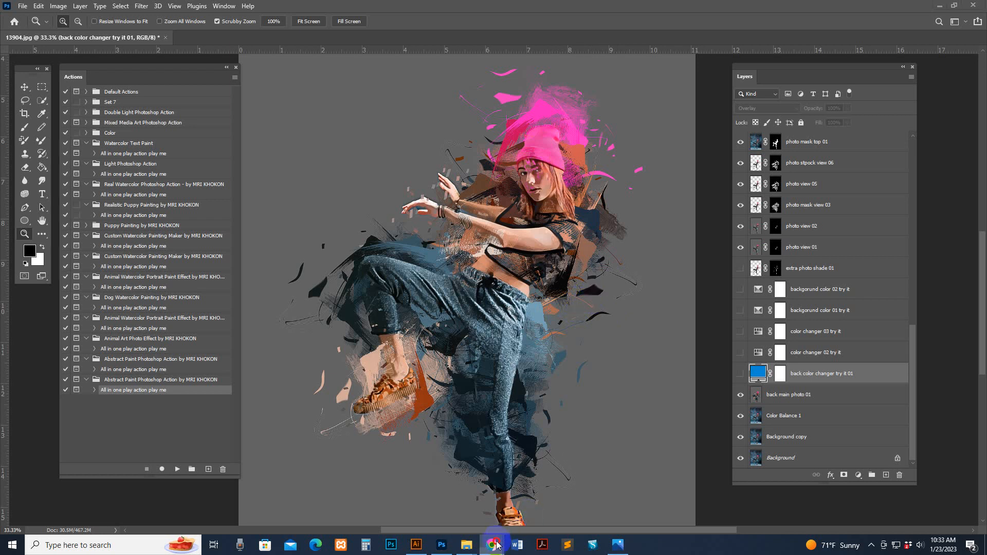
pyautogui.moveTo(493, 545)
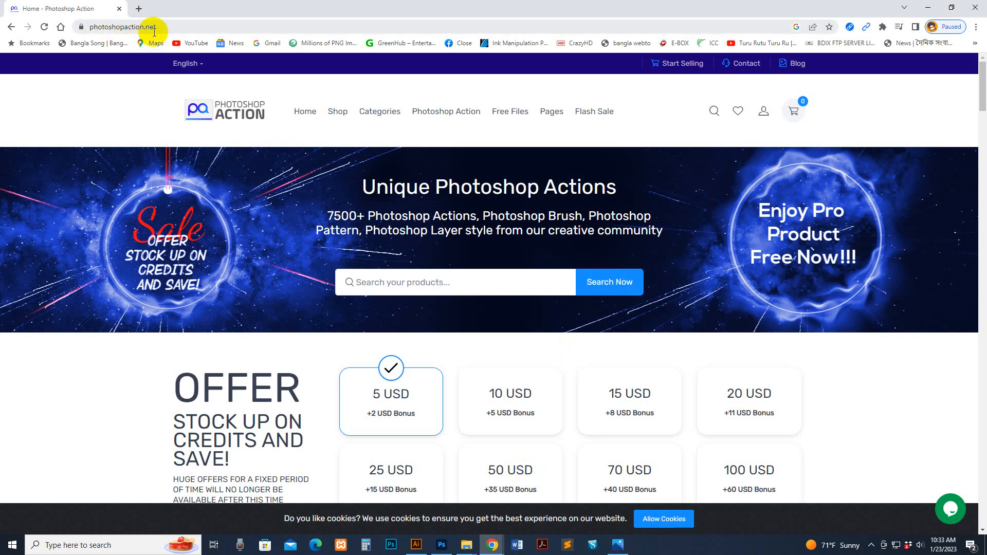
# Step: Go to photoshopaction.net's Free Files listing and browse down the free templates
pyautogui.scroll(-3)
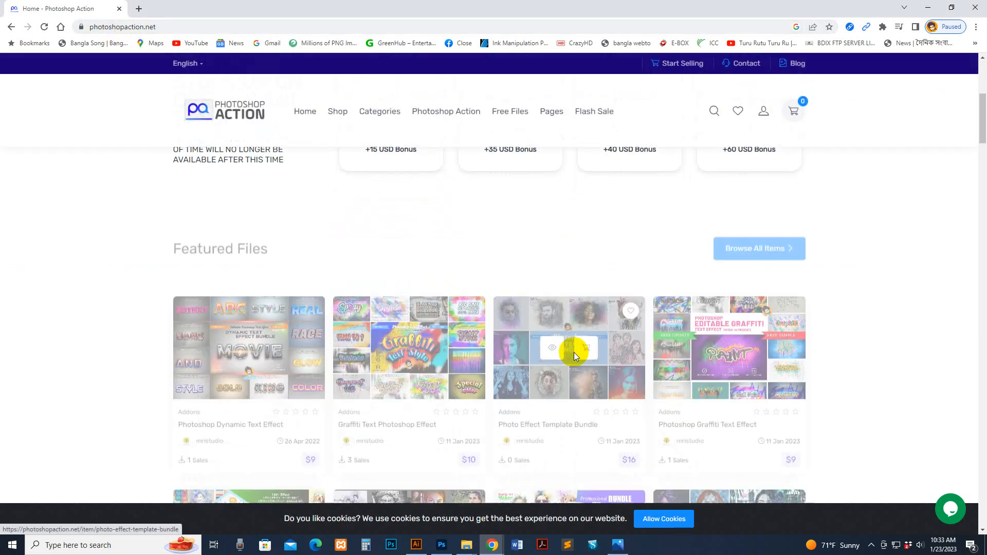
pyautogui.scroll(-3)
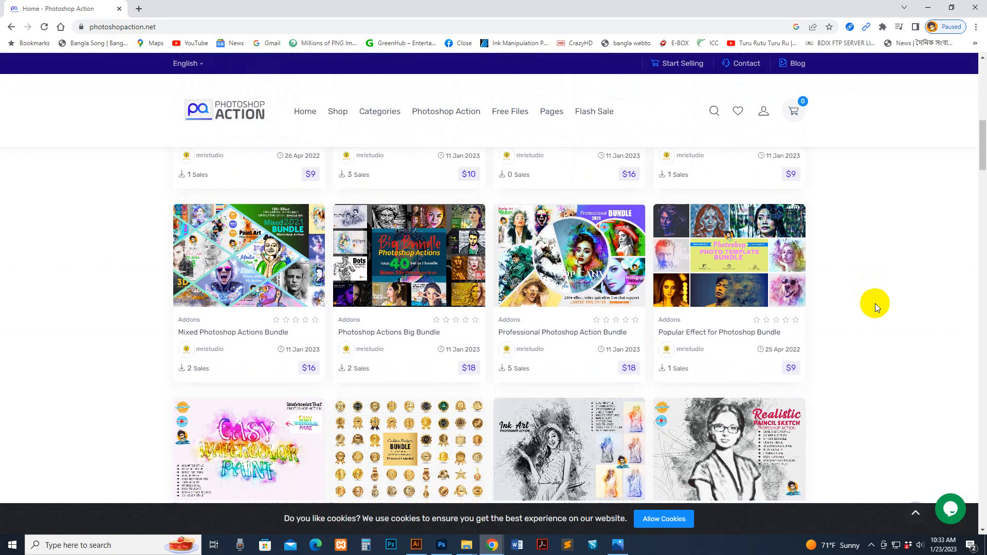
pyautogui.click(509, 111)
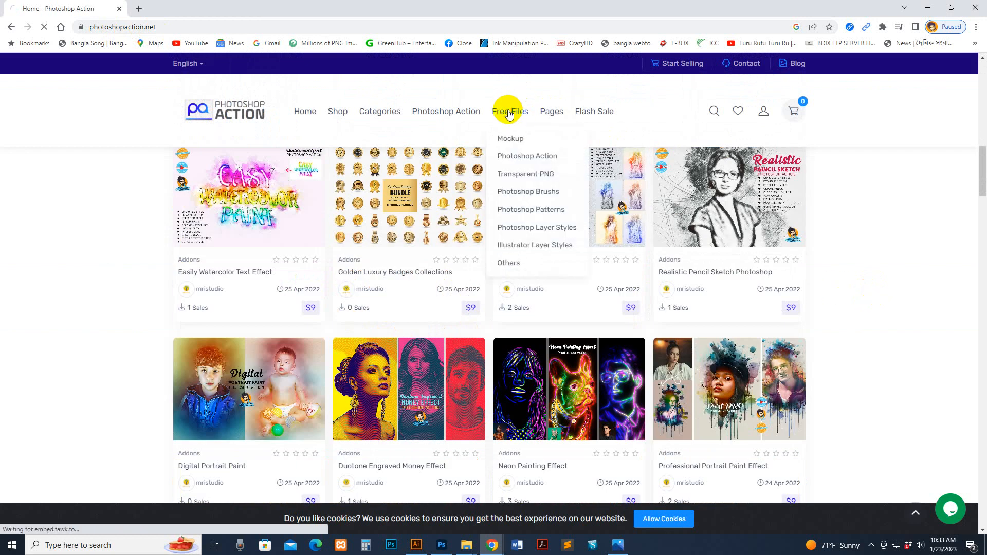
pyautogui.moveTo(511, 111)
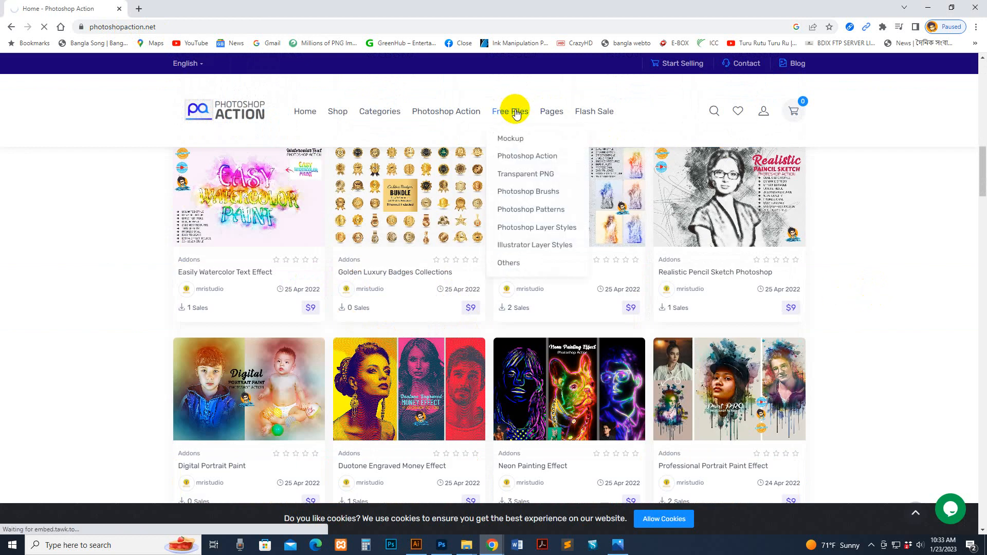
pyautogui.click(510, 111)
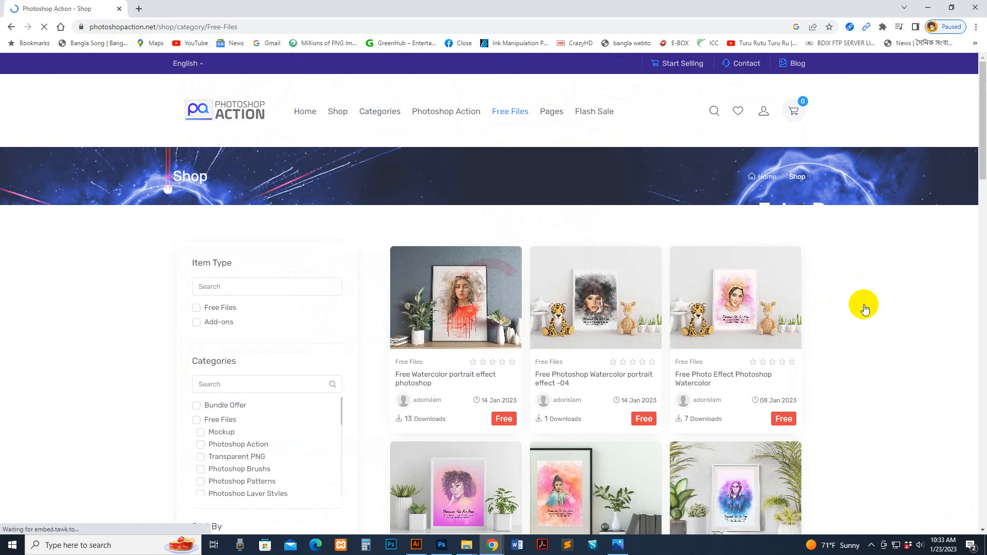
pyautogui.scroll(-3)
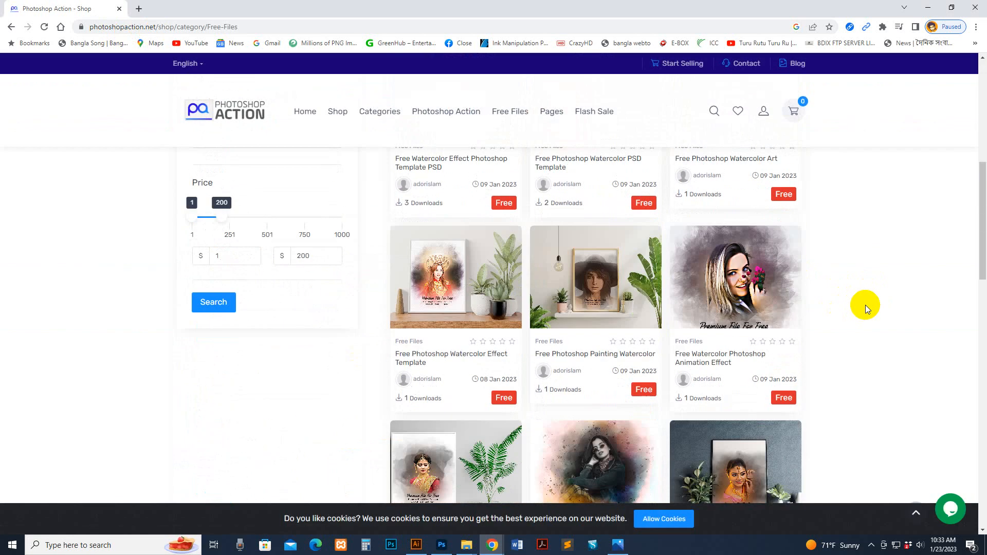
pyautogui.scroll(-3)
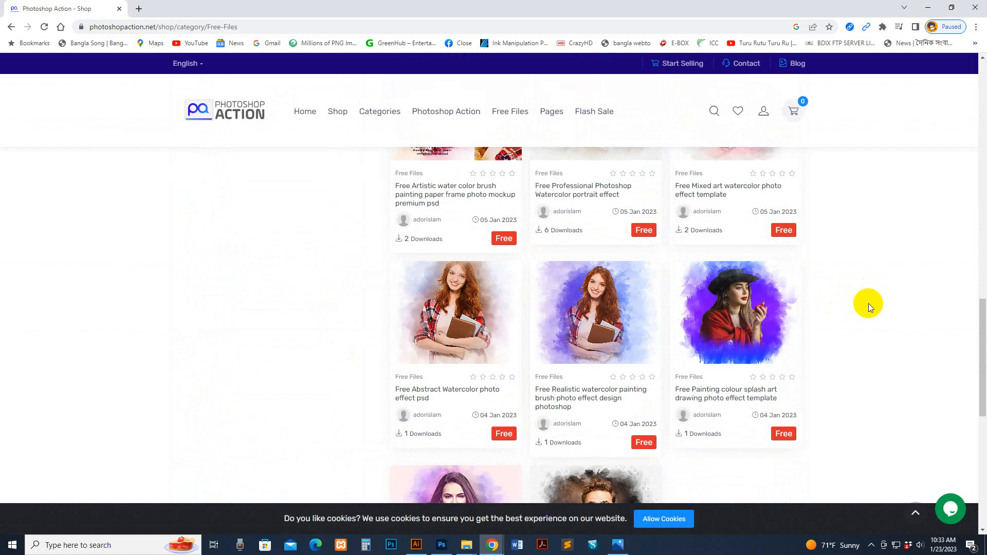